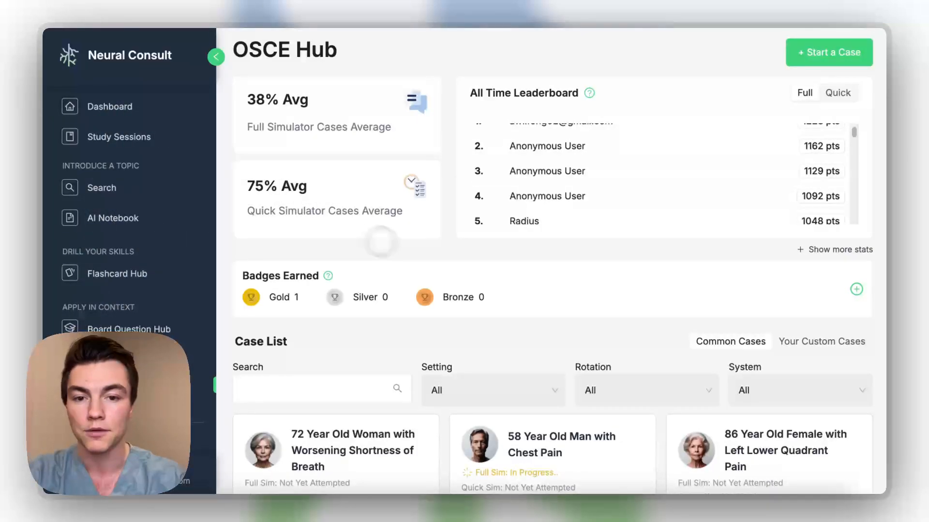
# - Scroll through the OSCE Hub's all-time quick-case leaderboard rankings
pyautogui.scroll(3)
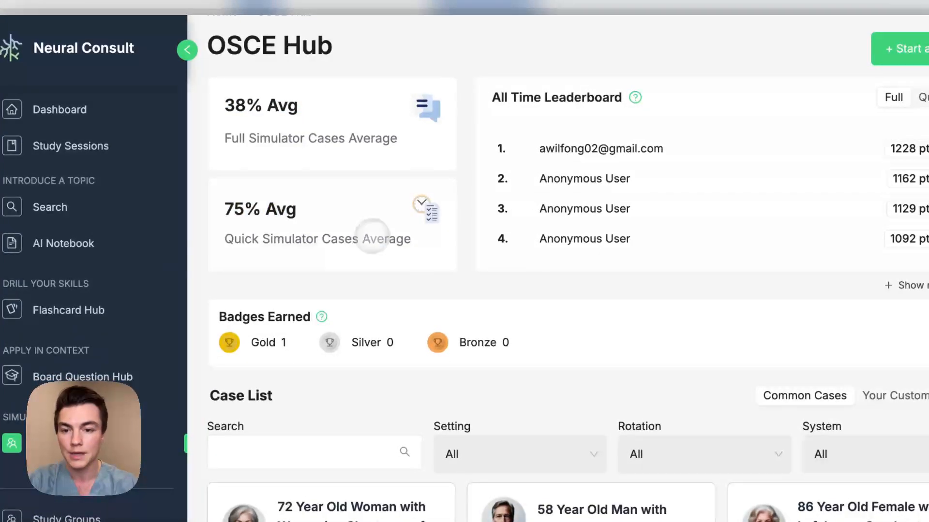
pyautogui.moveTo(374, 222)
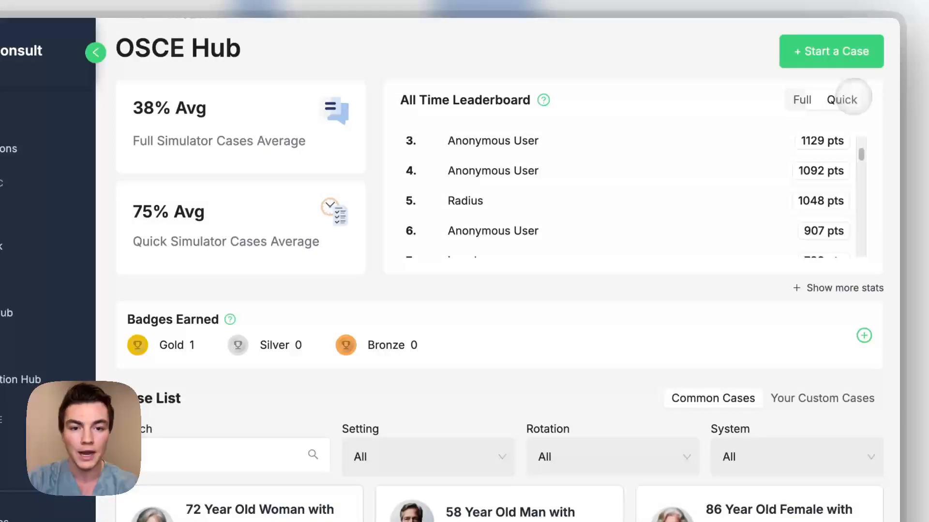
pyautogui.scroll(-3)
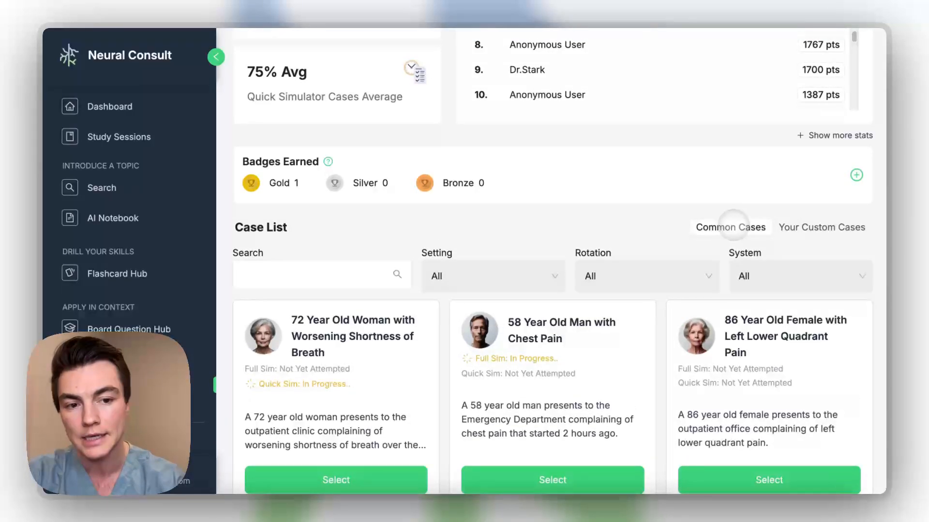
pyautogui.scroll(3)
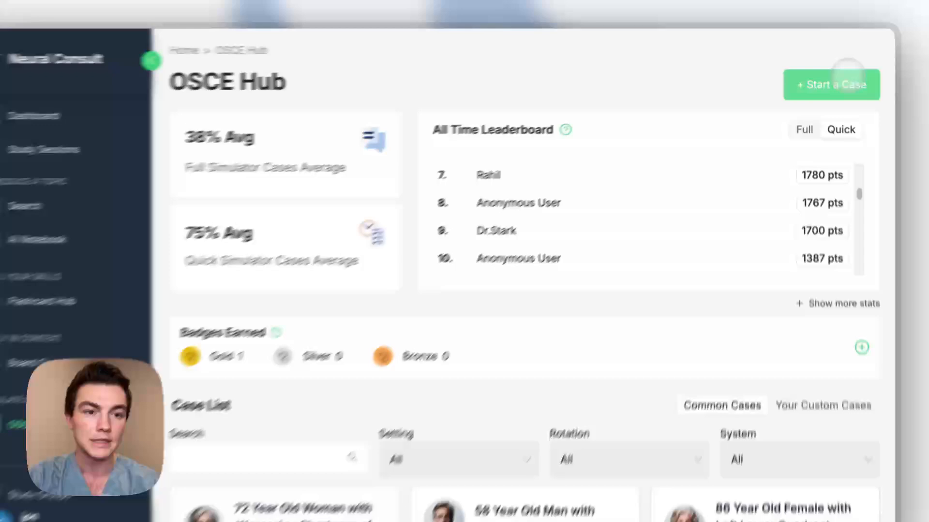
# - Start a custom case with chief complaint 'Shortness of brea' and switch to the lecture-upload option
pyautogui.click(832, 85)
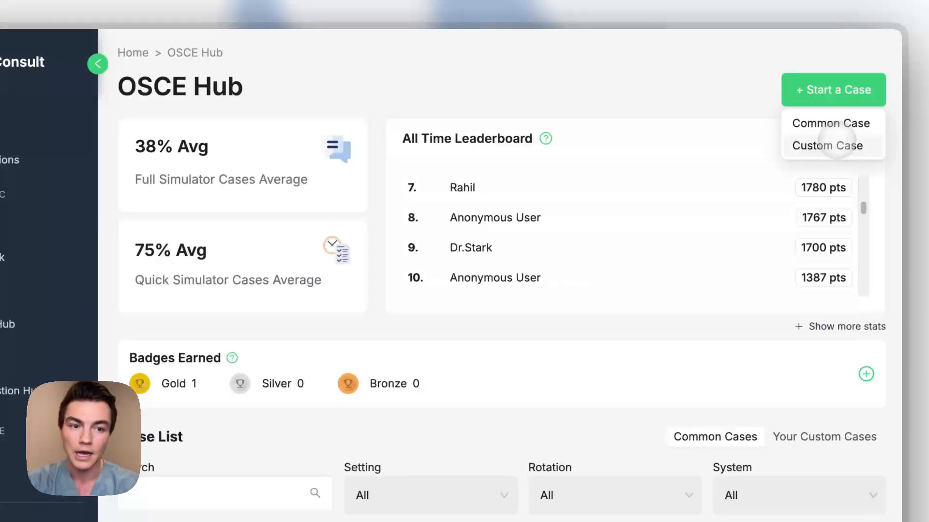
pyautogui.click(826, 146)
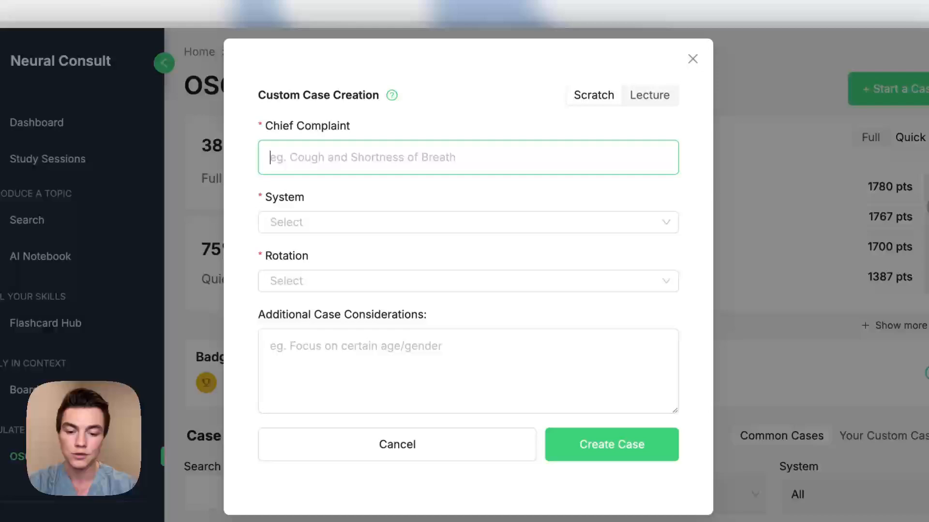
pyautogui.write('Shortness of breath')
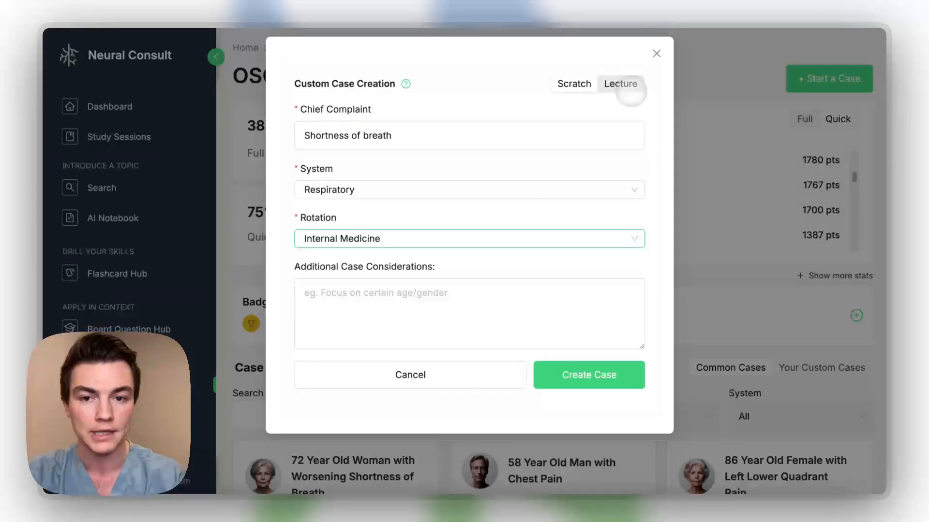
pyautogui.click(620, 84)
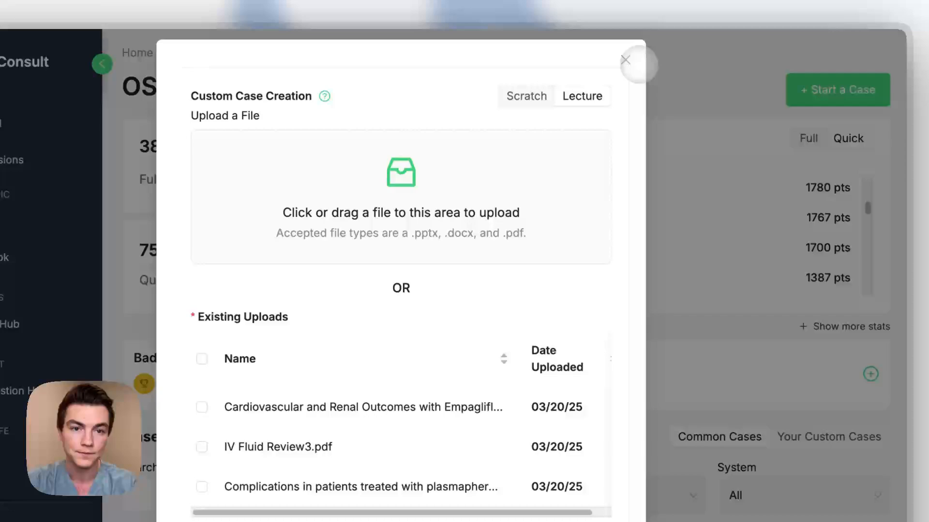
# - Close the custom case dialog and check the Rotation filter without applying it
pyautogui.click(624, 61)
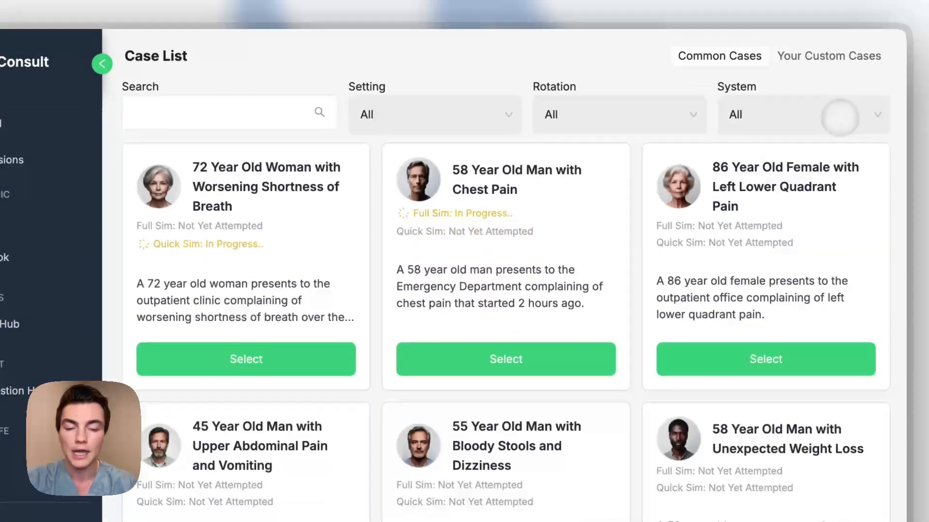
pyautogui.click(102, 64)
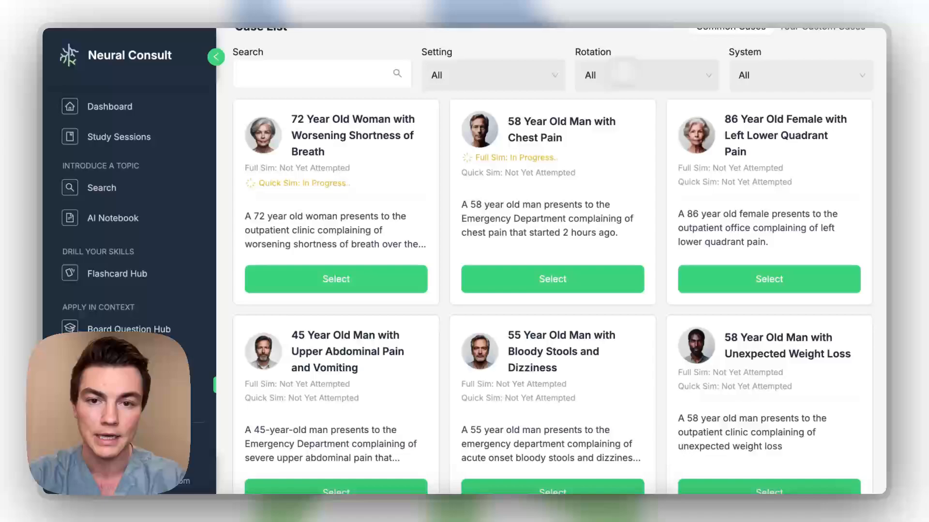
pyautogui.click(646, 74)
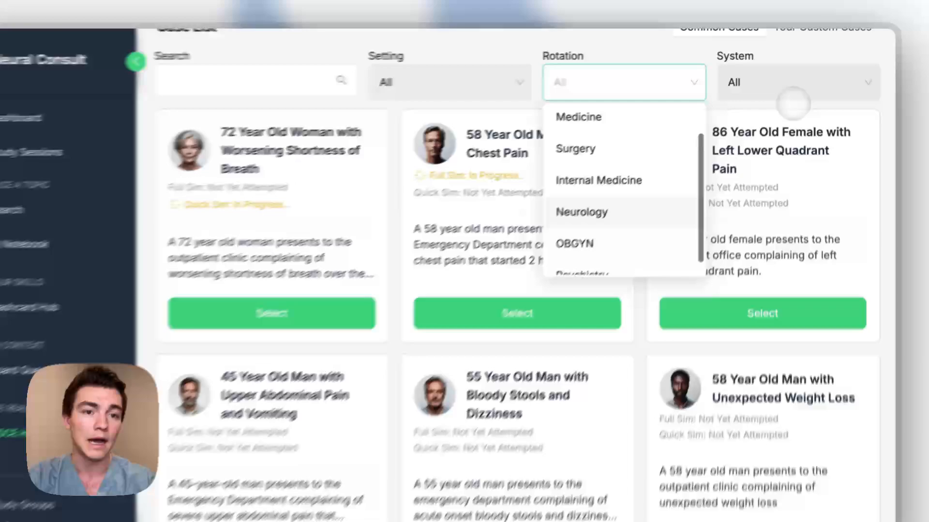
pyautogui.click(796, 86)
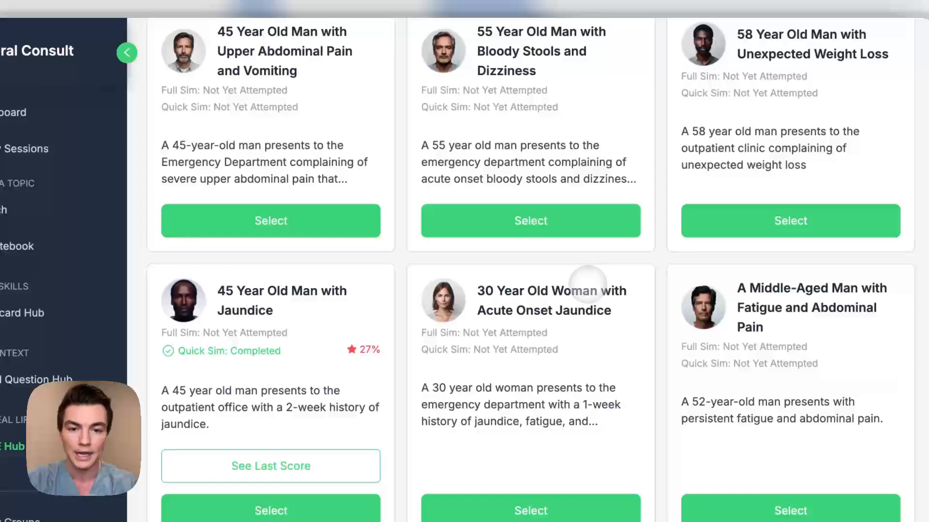
# - Scroll the common case list down to the 28-year-old female vision changes case
pyautogui.scroll(-3)
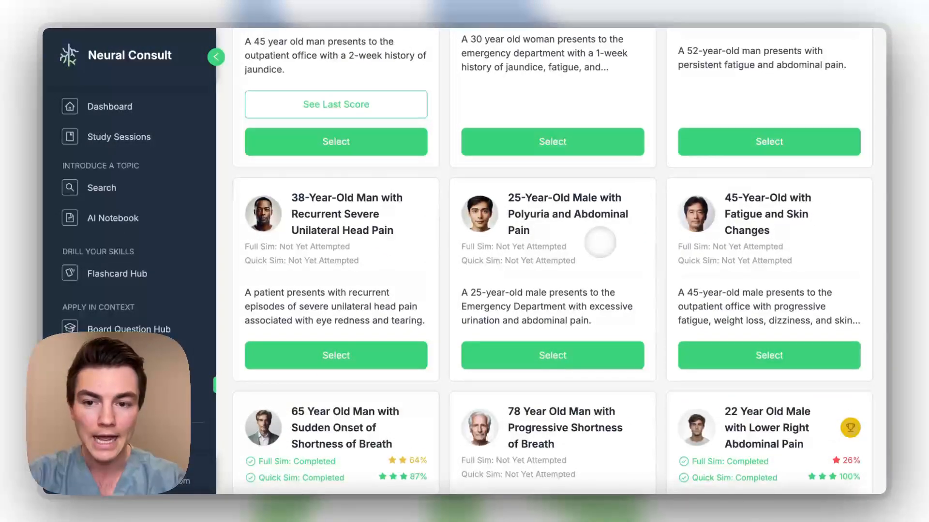
pyautogui.scroll(-3)
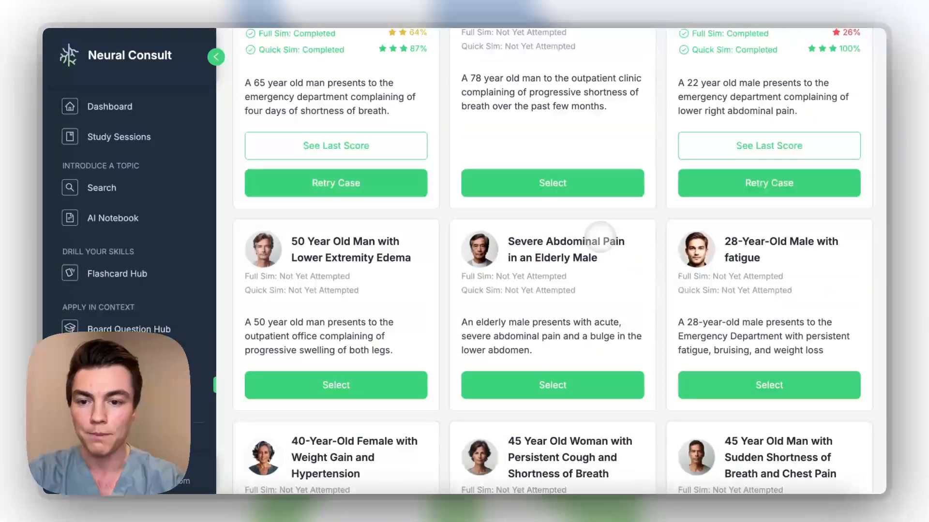
pyautogui.scroll(-3)
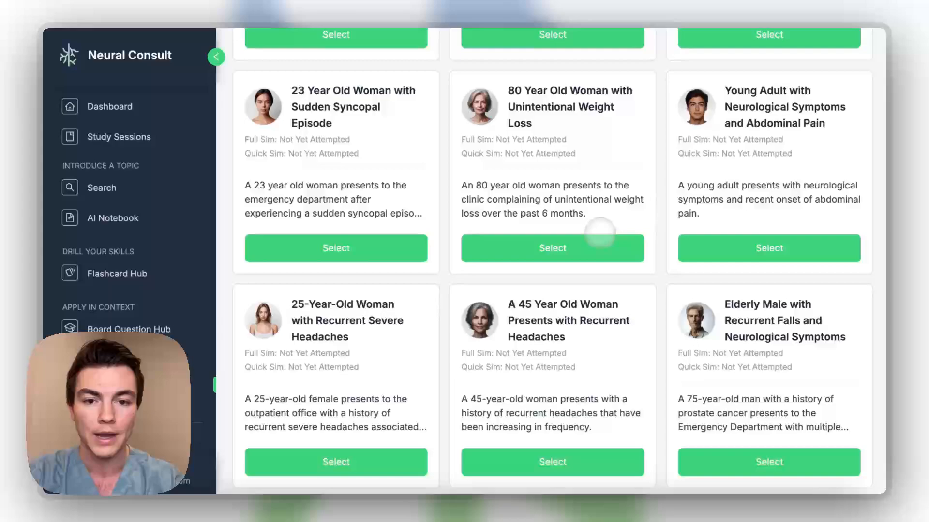
pyautogui.scroll(-3)
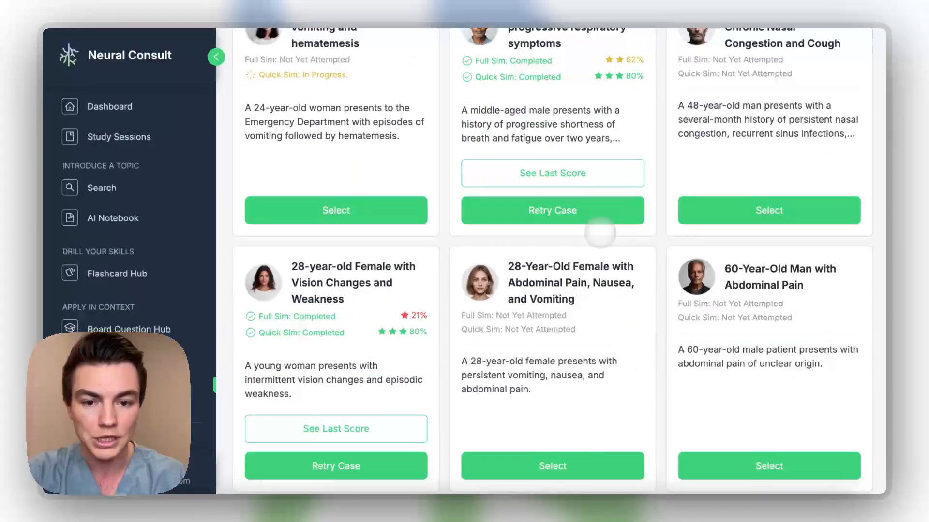
pyautogui.scroll(-3)
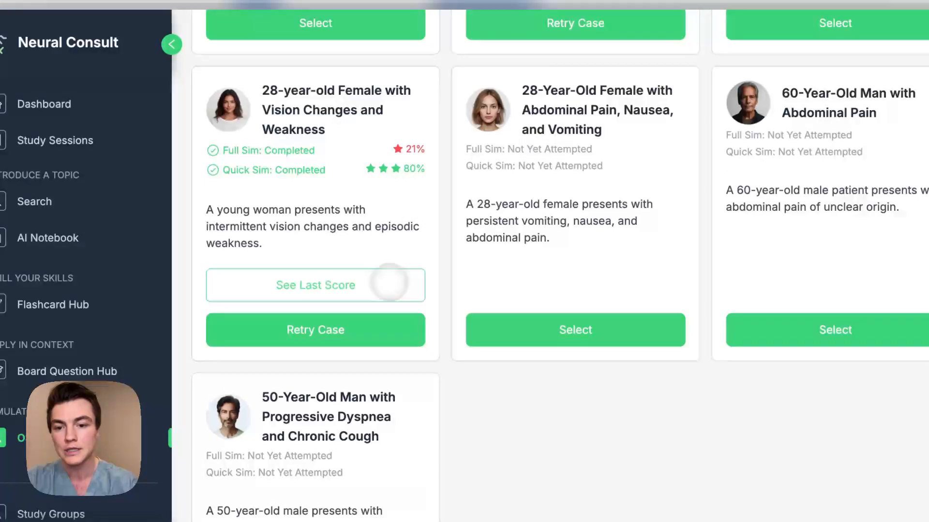
# - Retry the 28-year-old Female with Vision Changes and Weakness case to reach Case Selection
pyautogui.click(314, 330)
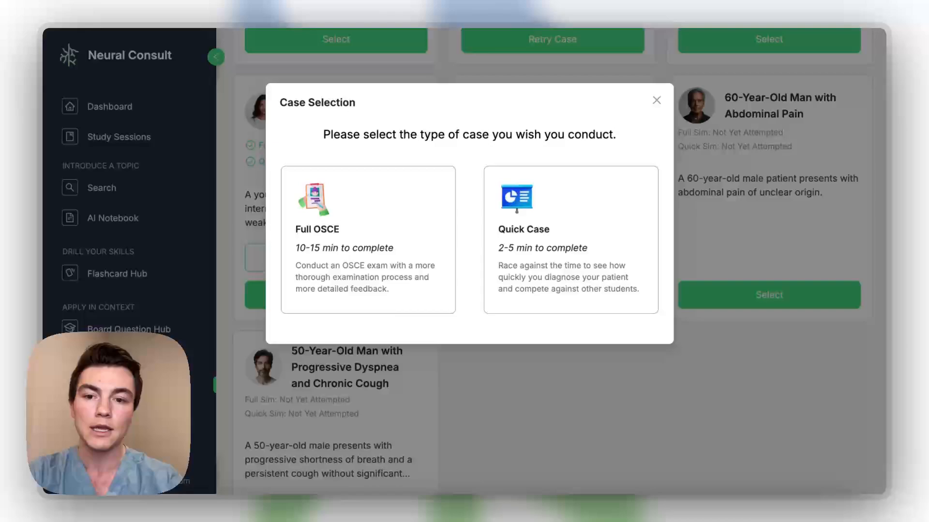
pyautogui.click(569, 240)
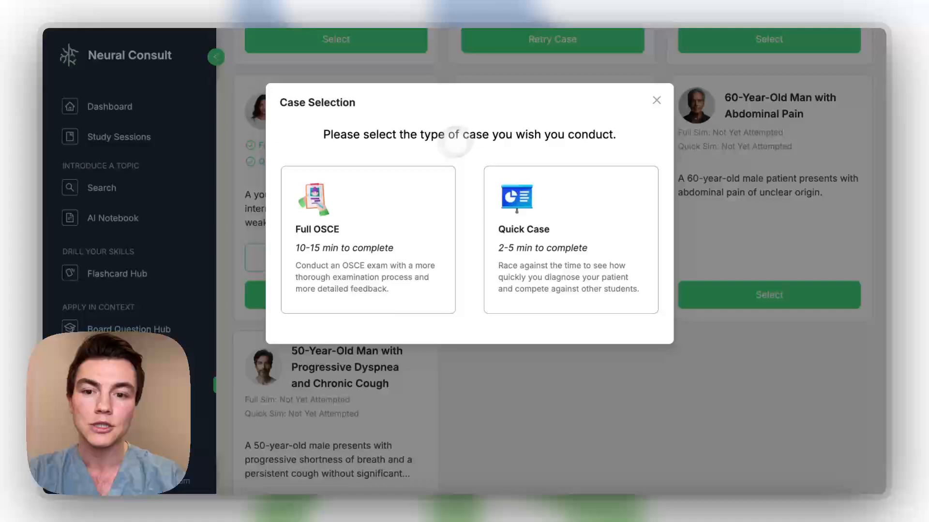
pyautogui.click(367, 240)
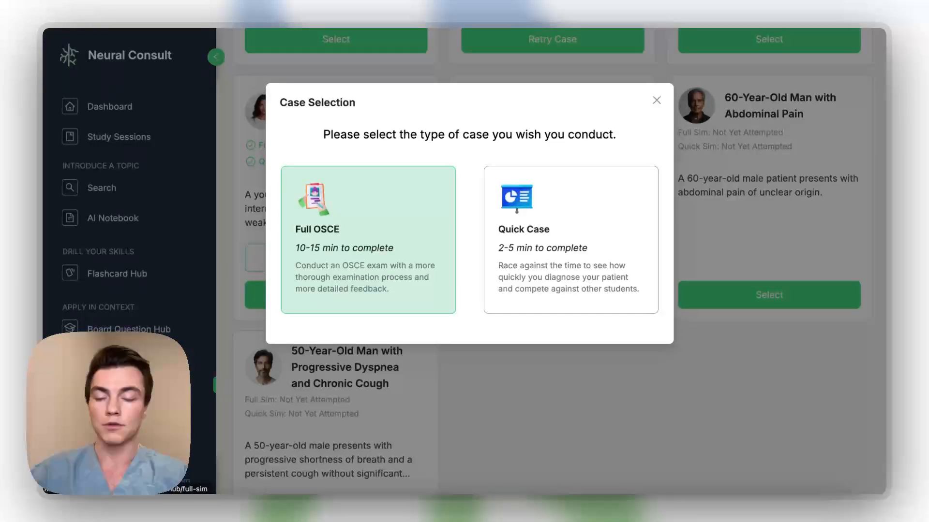
pyautogui.click(367, 240)
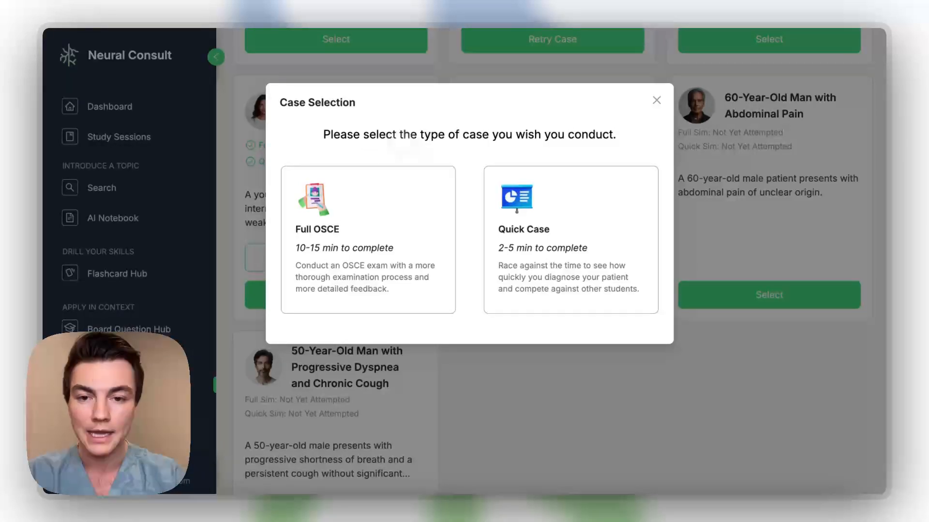
pyautogui.click(367, 240)
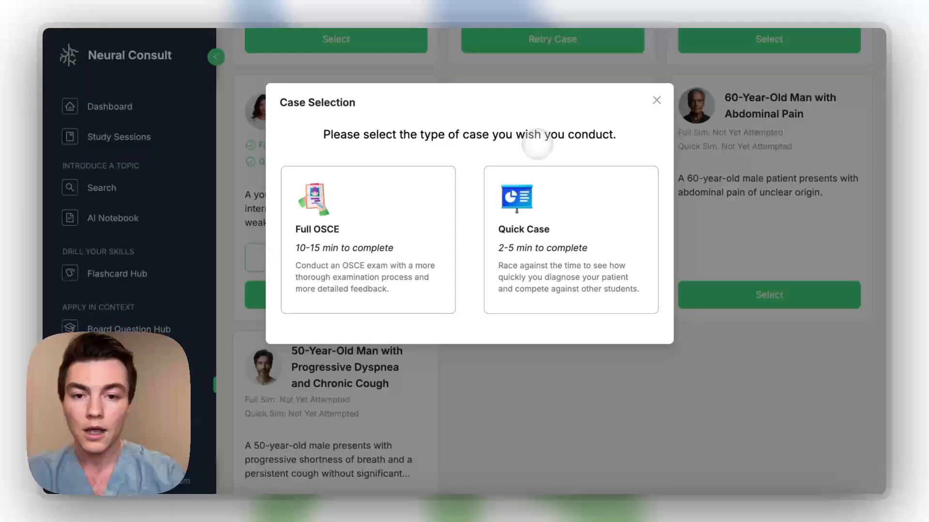
# - Choose the quick case format and start the case from its Case Review page
pyautogui.click(367, 240)
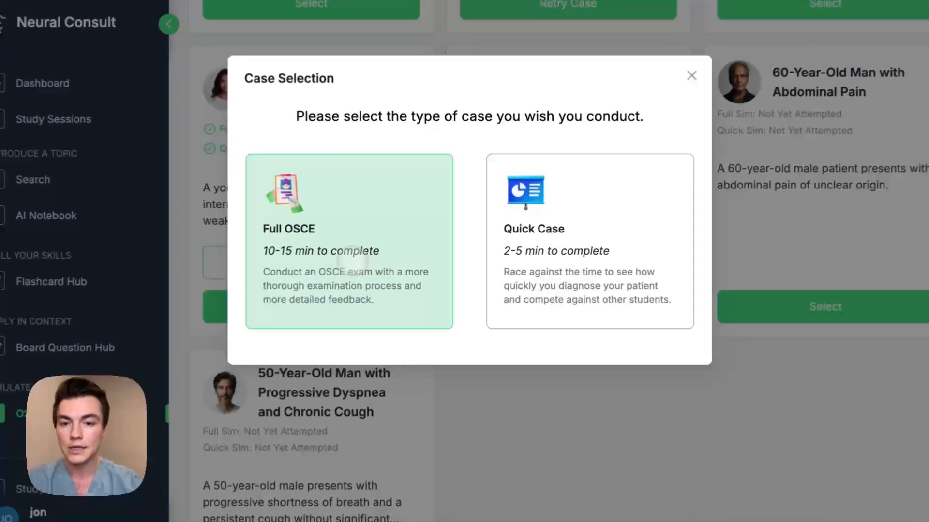
pyautogui.click(349, 242)
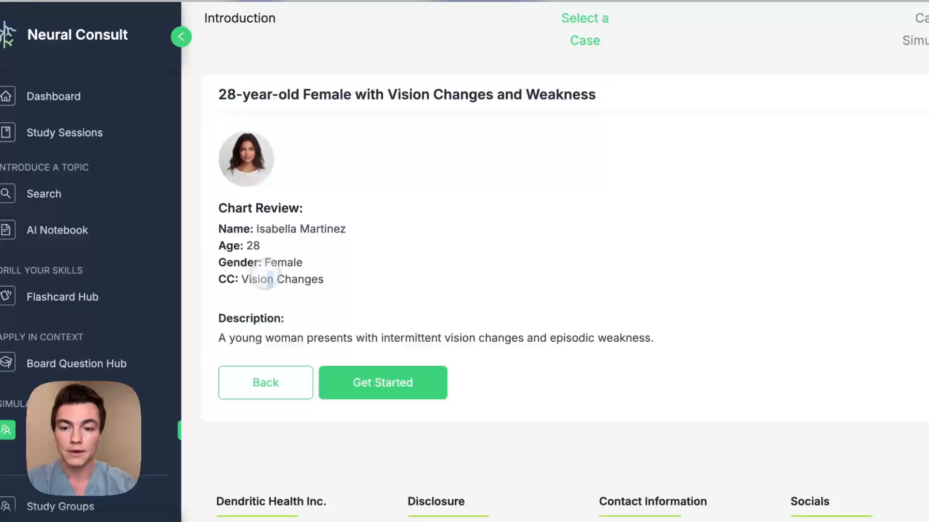
pyautogui.scroll(-3)
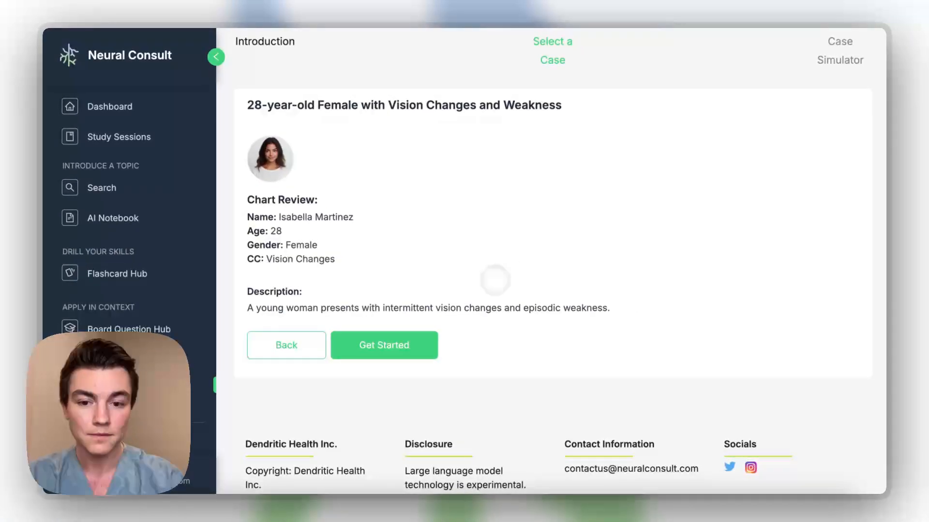
pyautogui.click(384, 344)
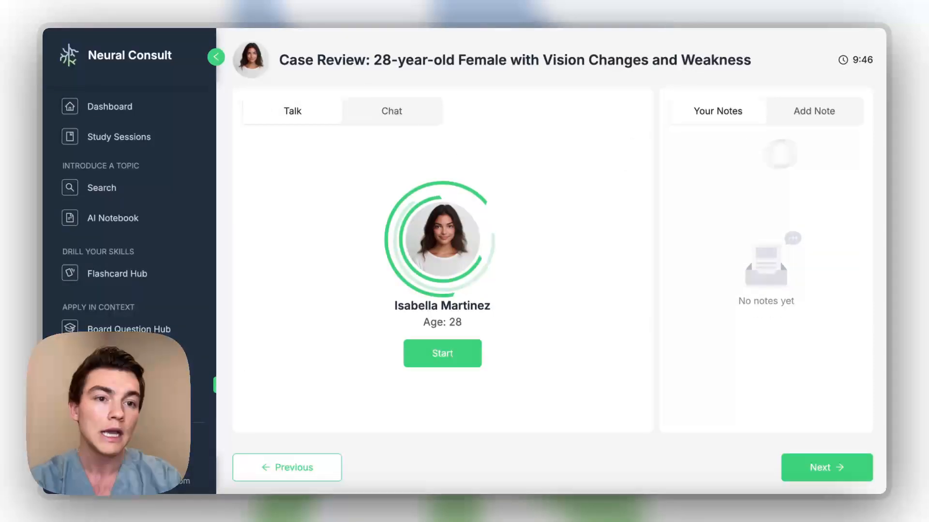
# - Add a blank note, hold the spoken patient interview, then end the conversation
pyautogui.click(814, 111)
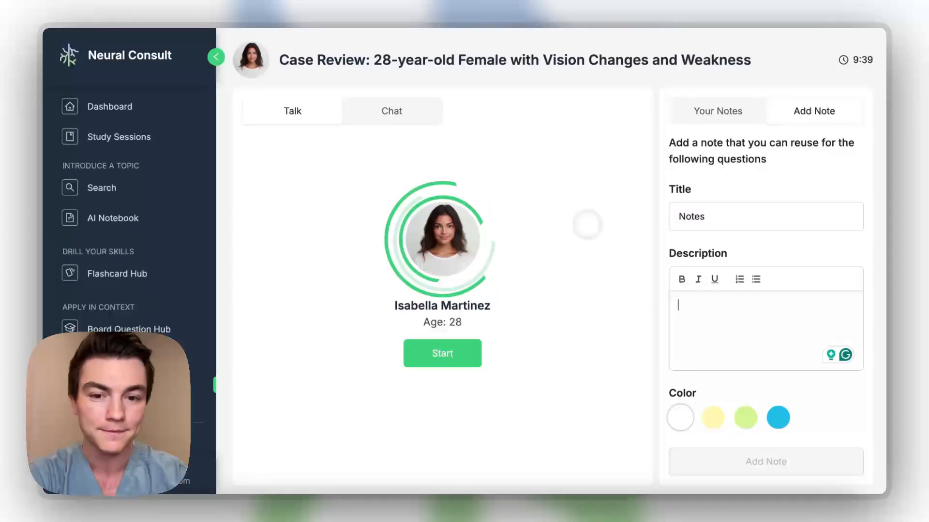
pyautogui.click(442, 354)
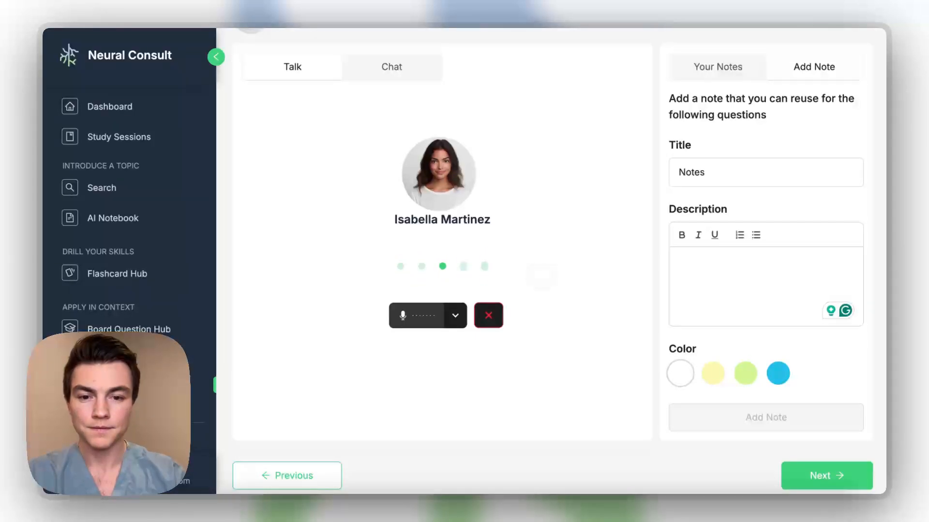
pyautogui.click(487, 316)
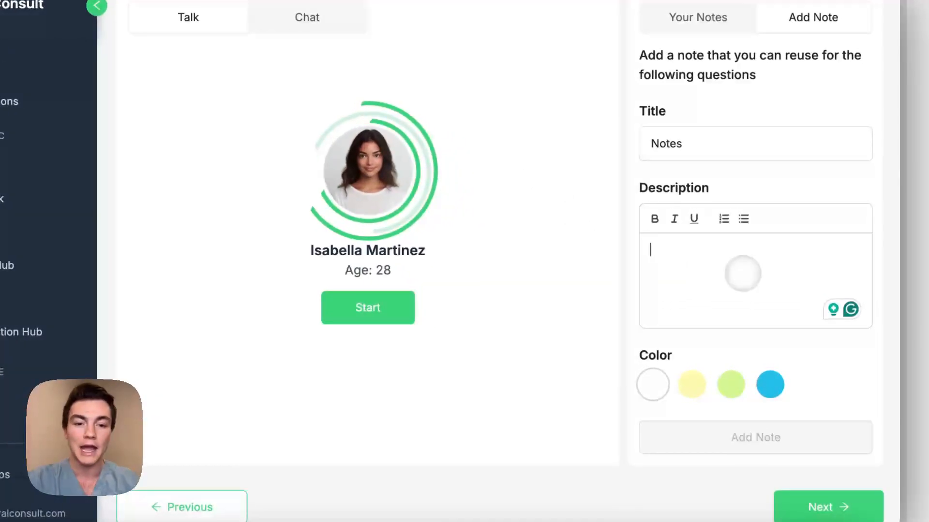
# - Save the note 'vision changes over weeks, intermittent weakness' and read the chat transcript
pyautogui.write('vision changes over weeks')
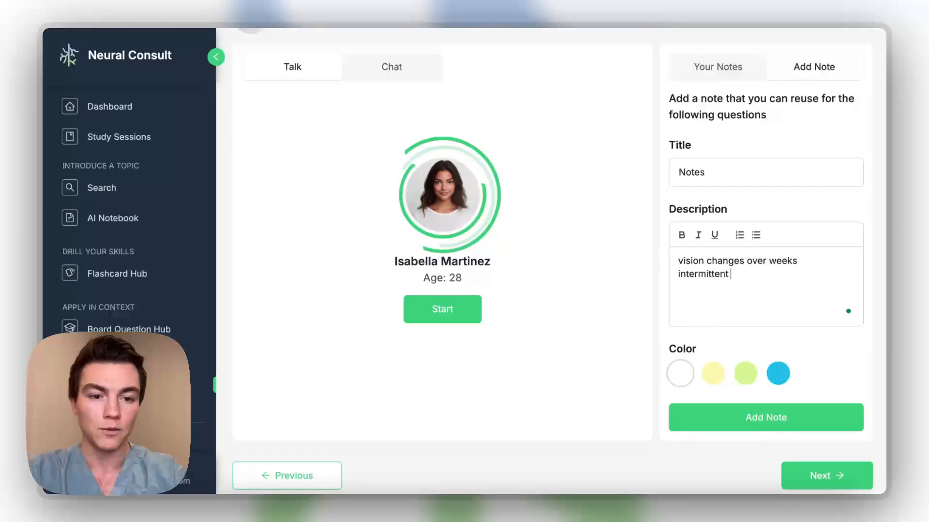
pyautogui.click(764, 416)
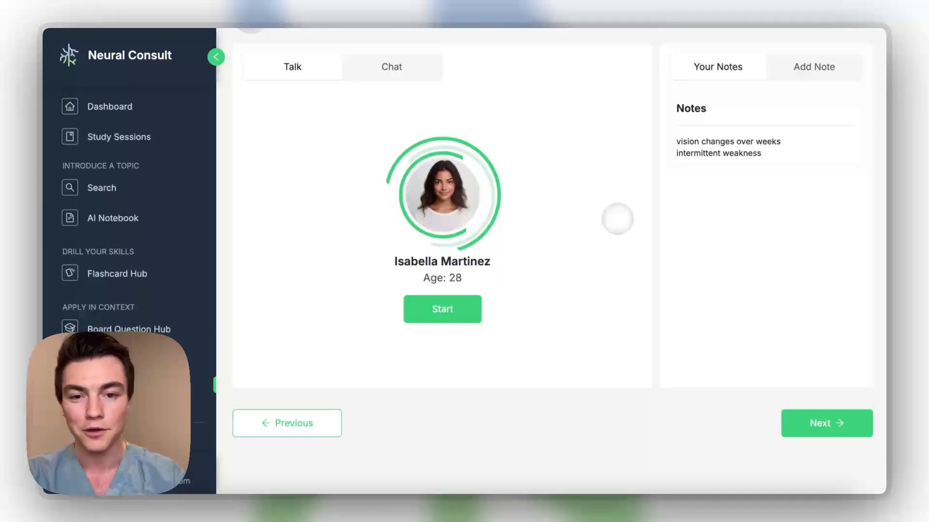
pyautogui.click(442, 309)
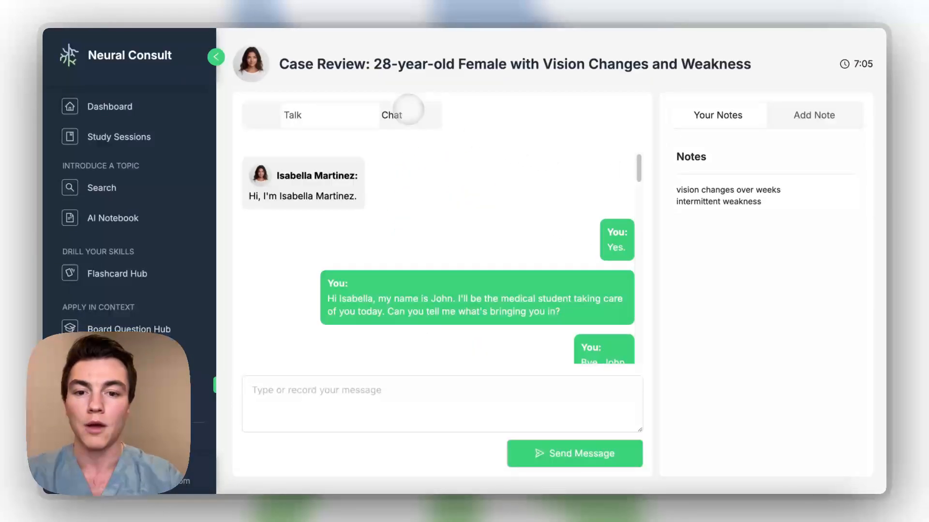
pyautogui.scroll(-3)
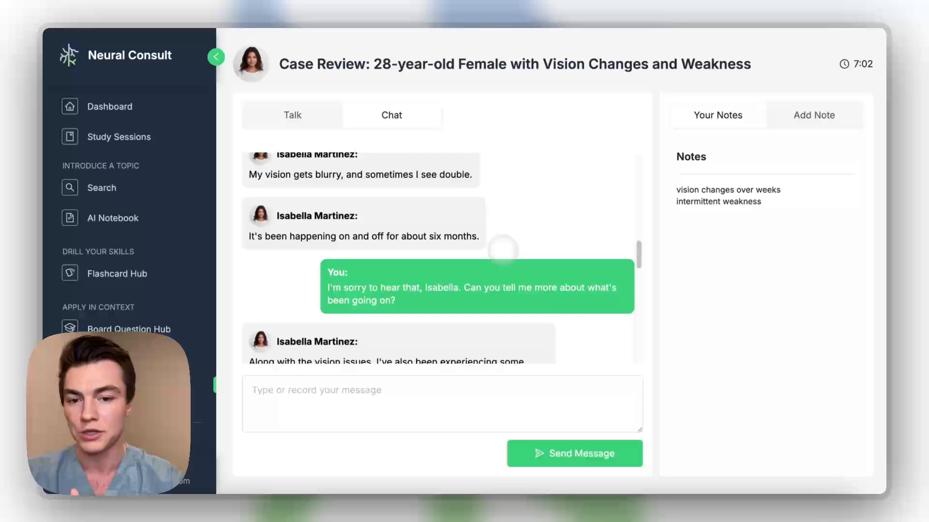
pyautogui.scroll(-3)
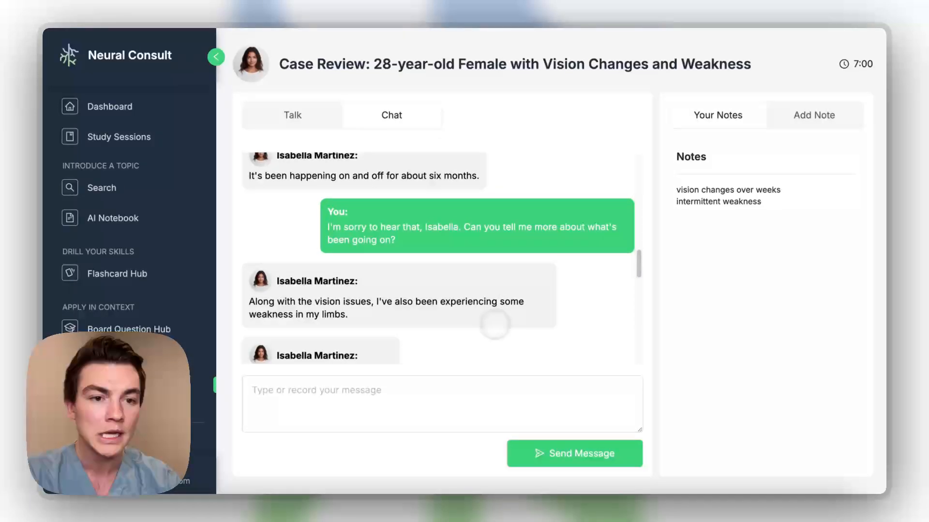
pyautogui.scroll(-3)
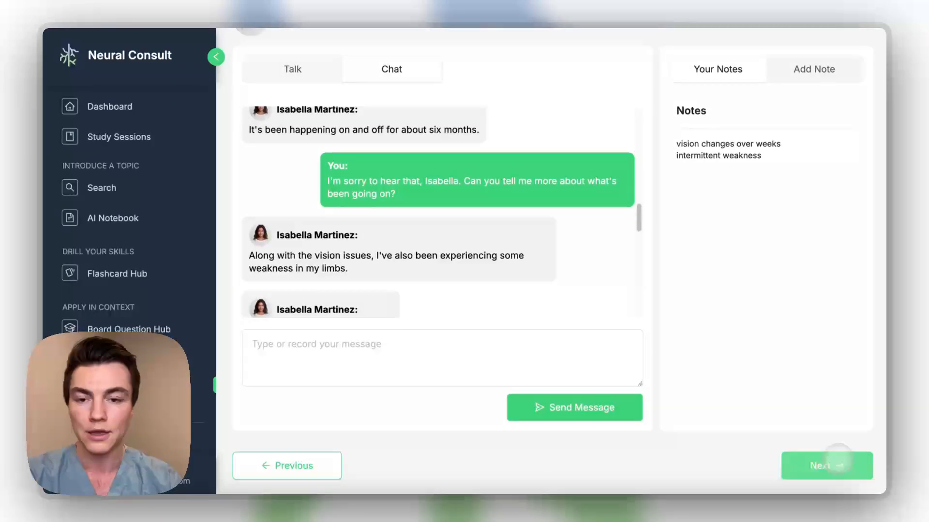
# - Review Section One findings and give MS and brain tumor as the differentials
pyautogui.click(826, 465)
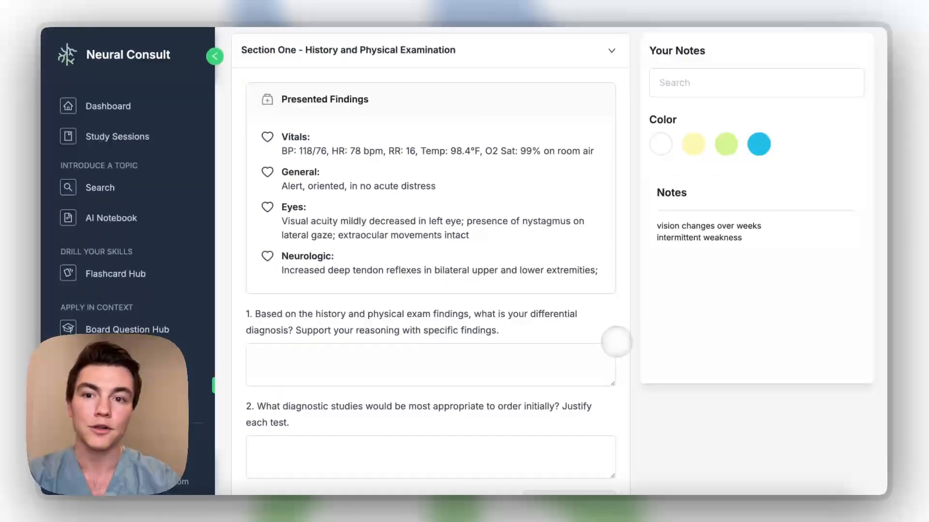
pyautogui.scroll(-3)
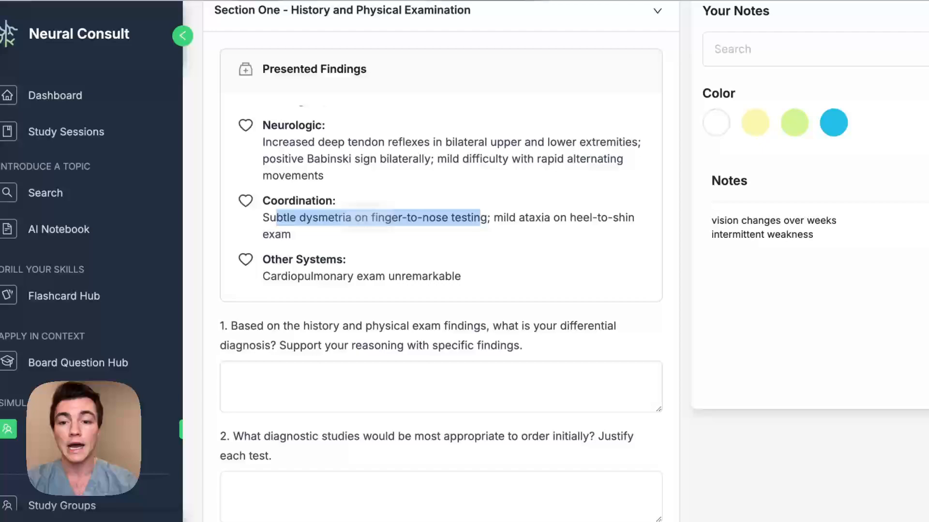
pyautogui.scroll(-3)
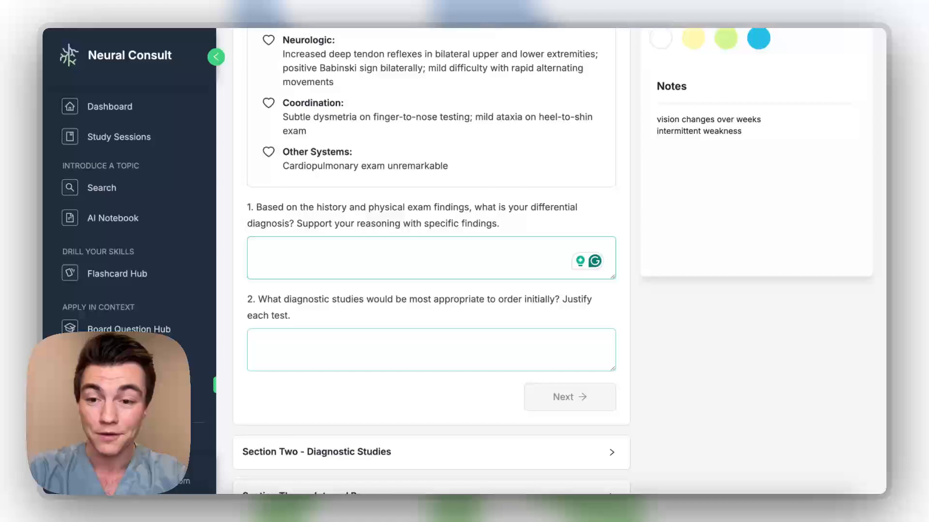
pyautogui.write('MS')
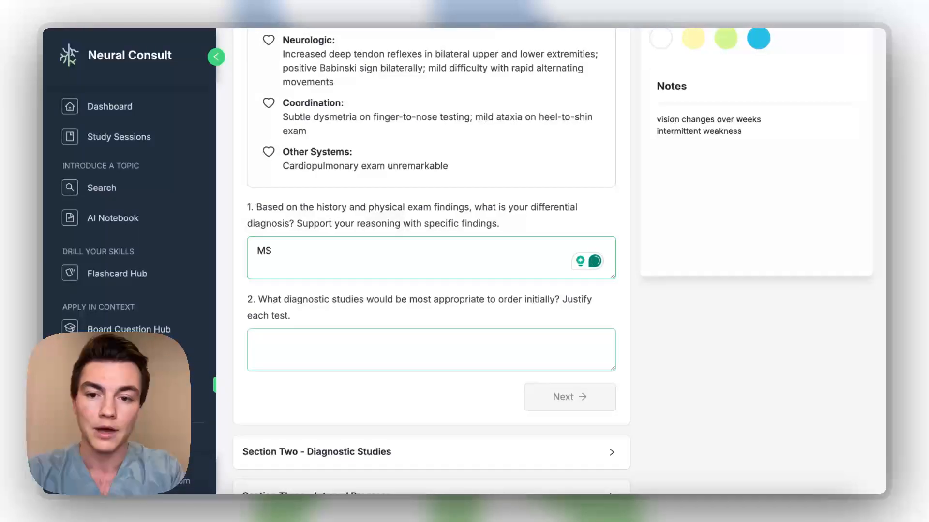
pyautogui.write('tumo')
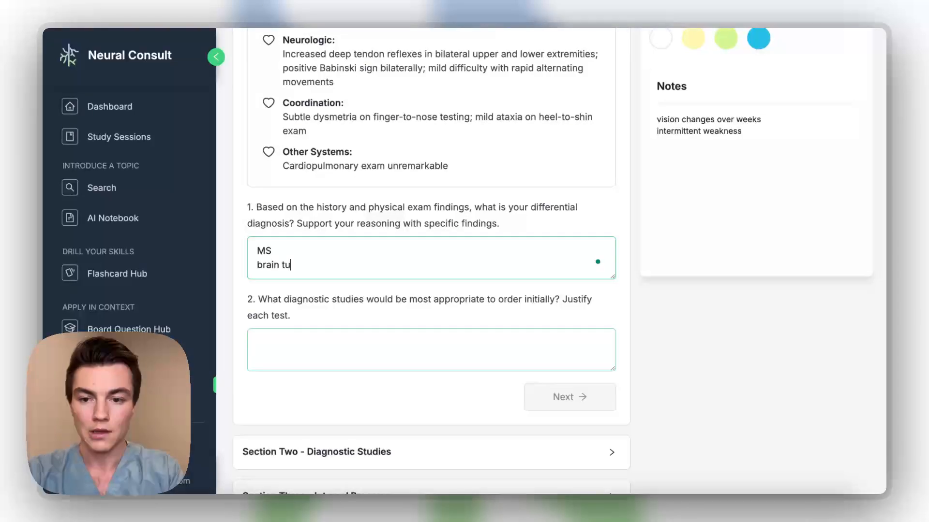
# - Enter MRI brain and spine as initial studies and move to Diagnostic Studies
pyautogui.write('m')
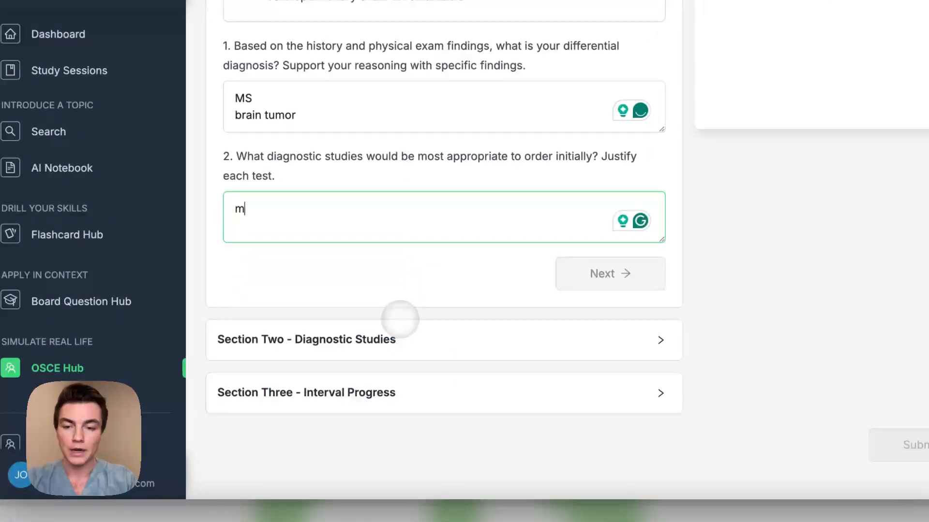
pyautogui.write('ri')
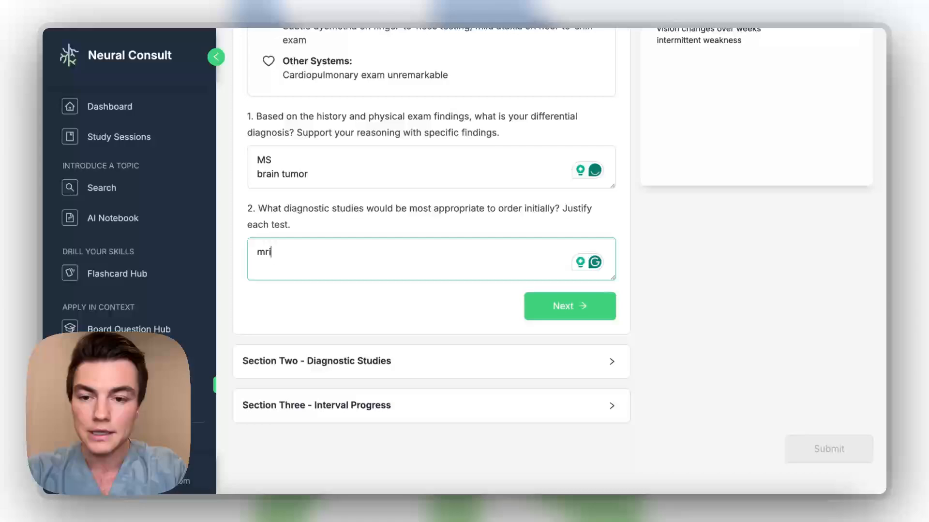
pyautogui.write('b')
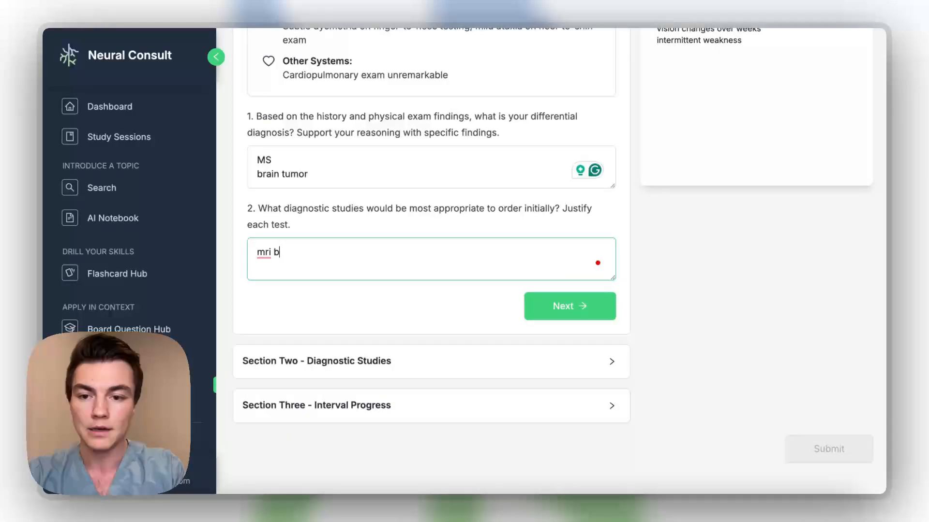
pyautogui.write('rain and spine')
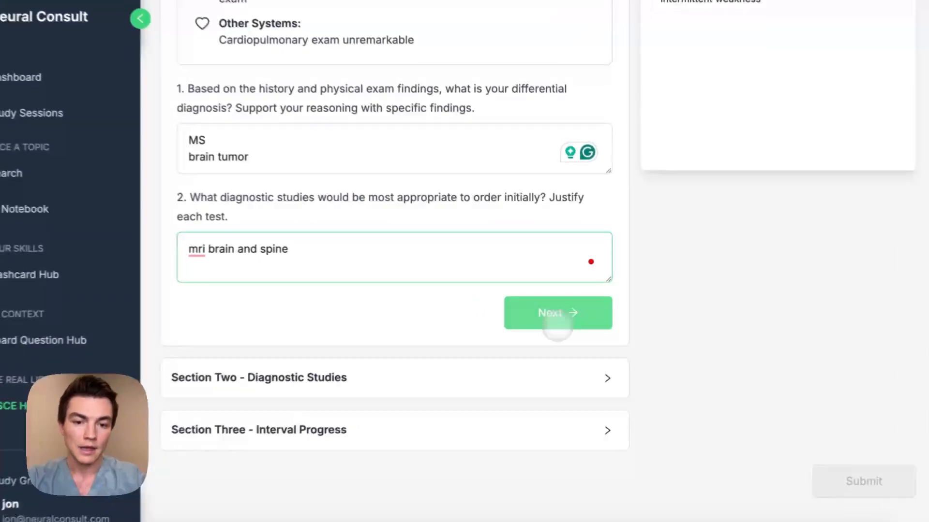
pyautogui.click(557, 312)
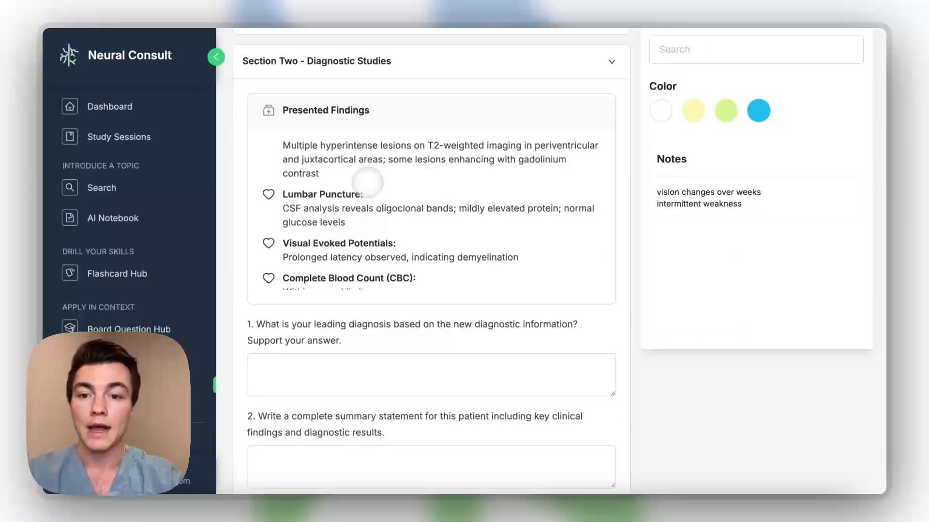
# - Give MS as Section Two's leading diagnosis and begin the summary 'female with we…'
pyautogui.scroll(-3)
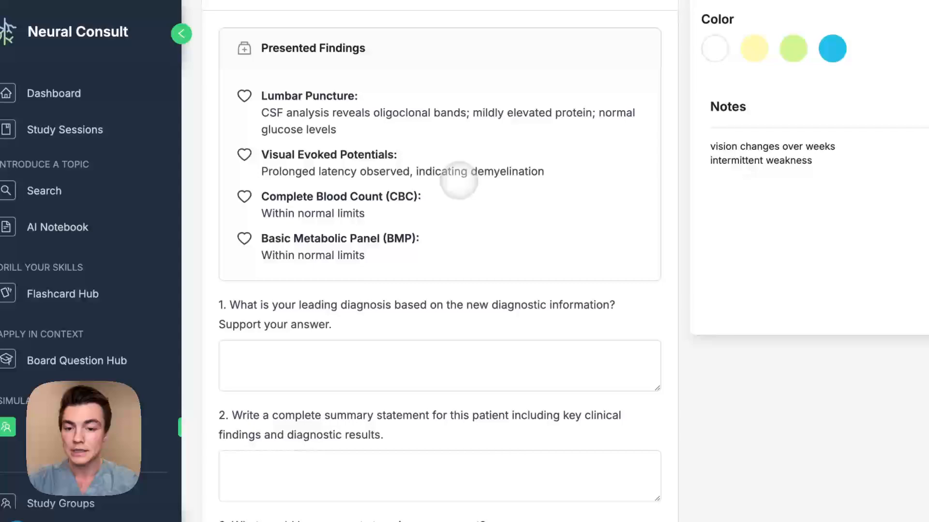
pyautogui.write('MS')
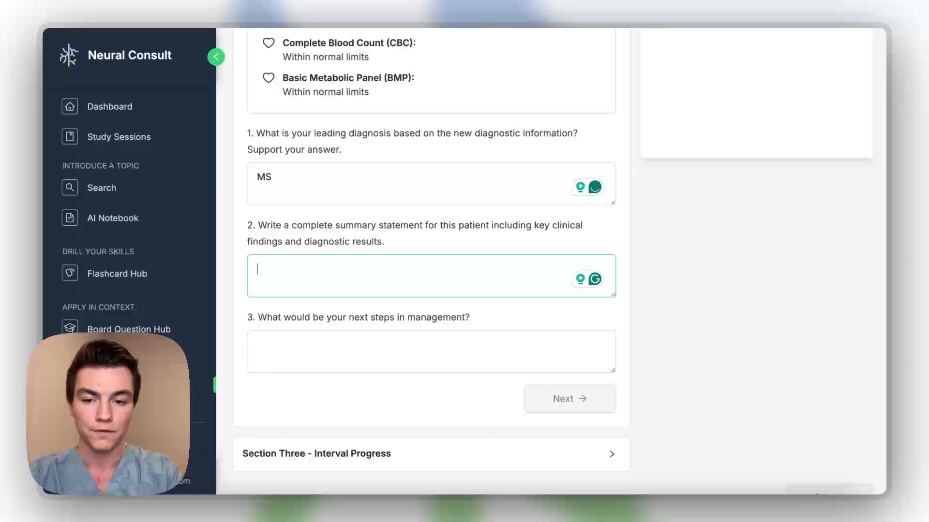
pyautogui.write('female with we')
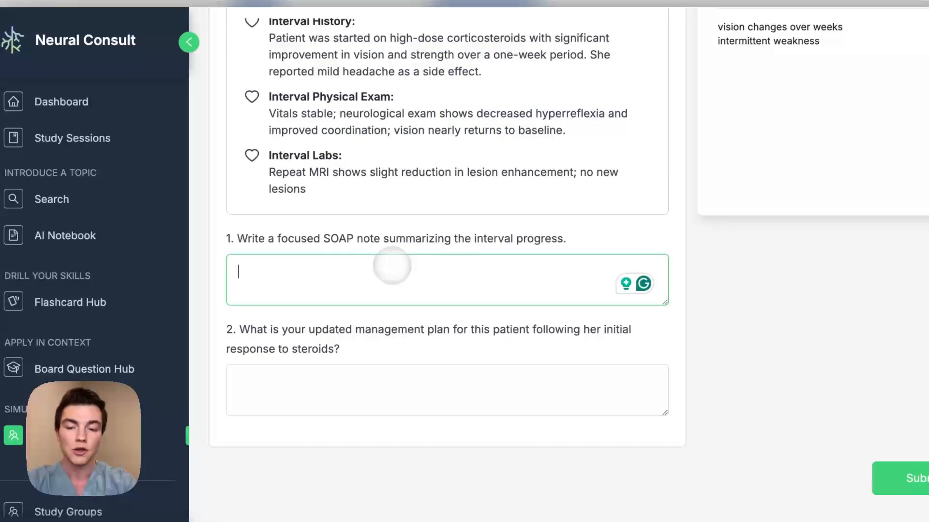
# - Answer Section Three with 'doing better' and 'good response' and submit the case for scoring
pyautogui.write('doing better')
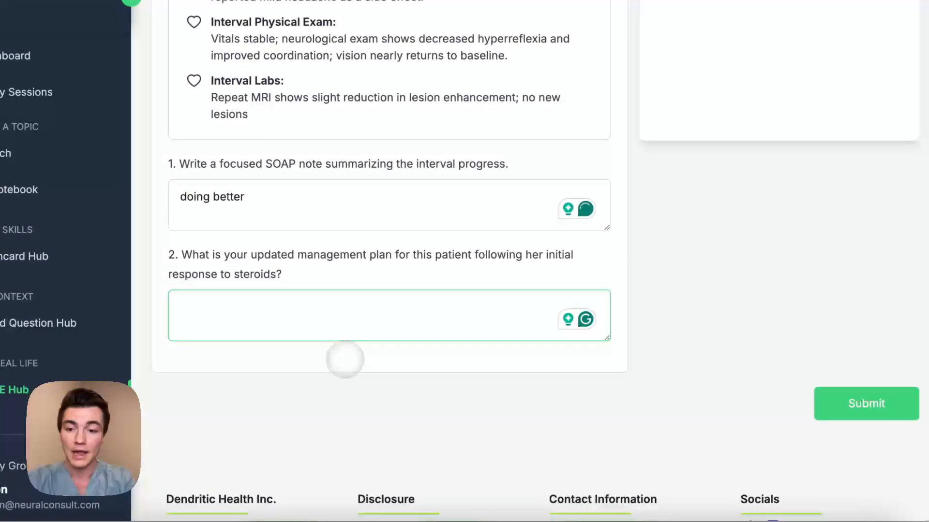
pyautogui.write('good response')
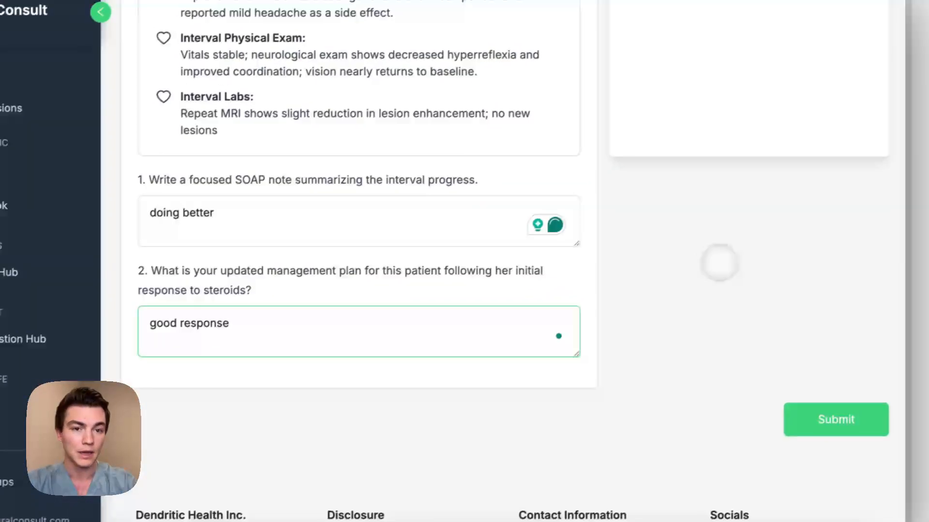
pyautogui.click(835, 419)
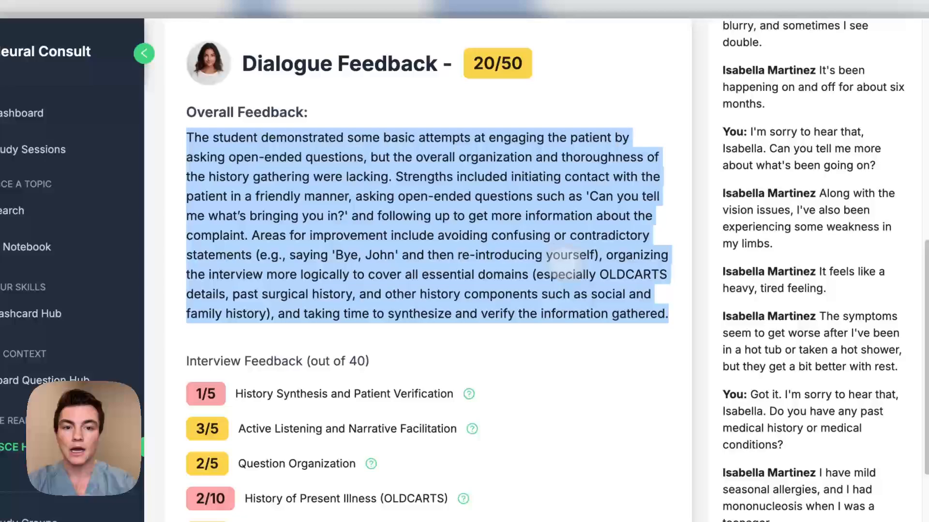
# - Scroll through the per-category interview and professionalism scores to the Section One feedback awarding 2/5
pyautogui.scroll(-3)
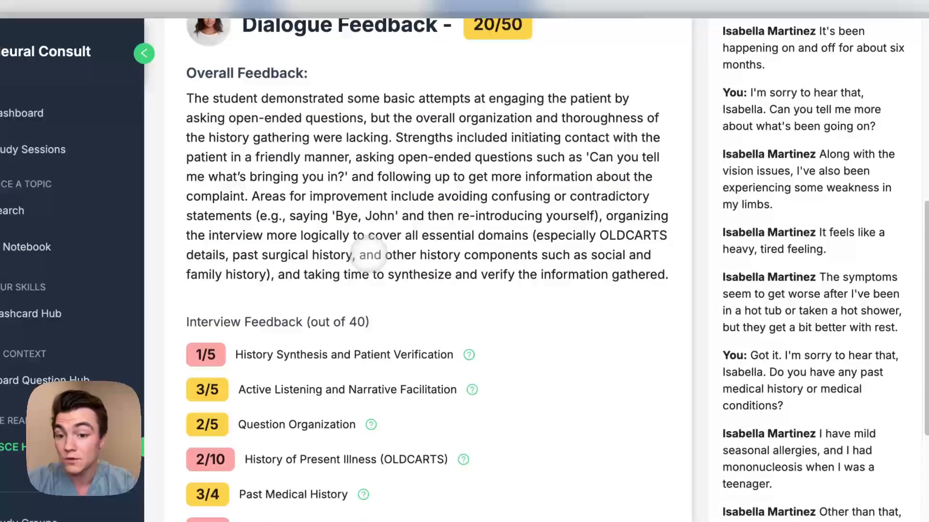
pyautogui.scroll(-3)
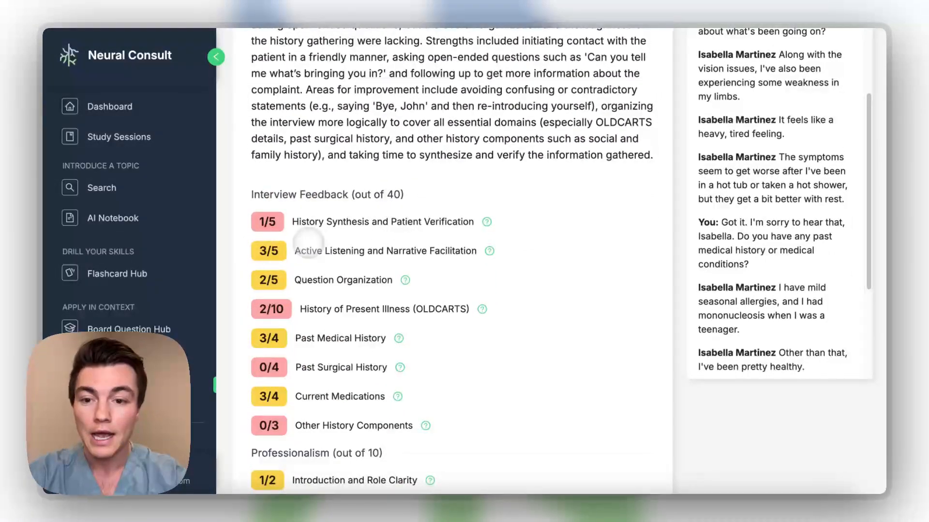
pyautogui.scroll(-3)
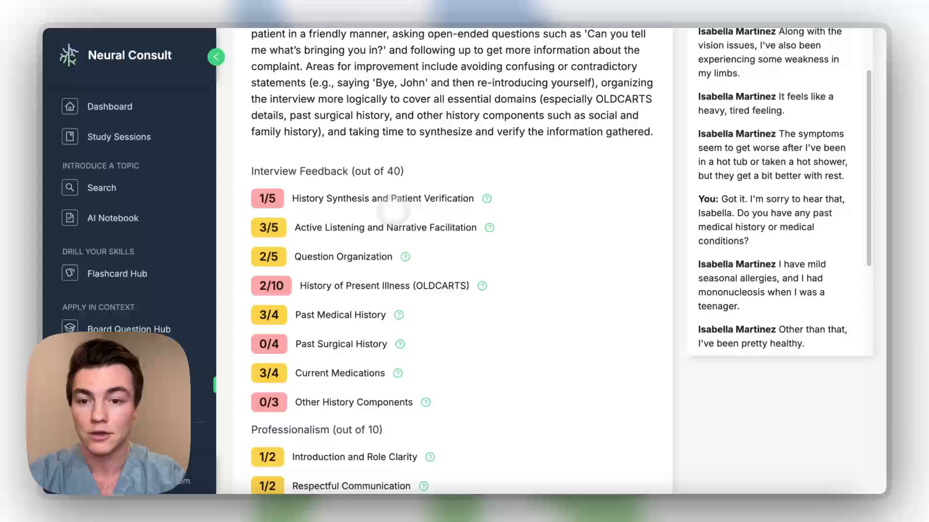
pyautogui.scroll(-3)
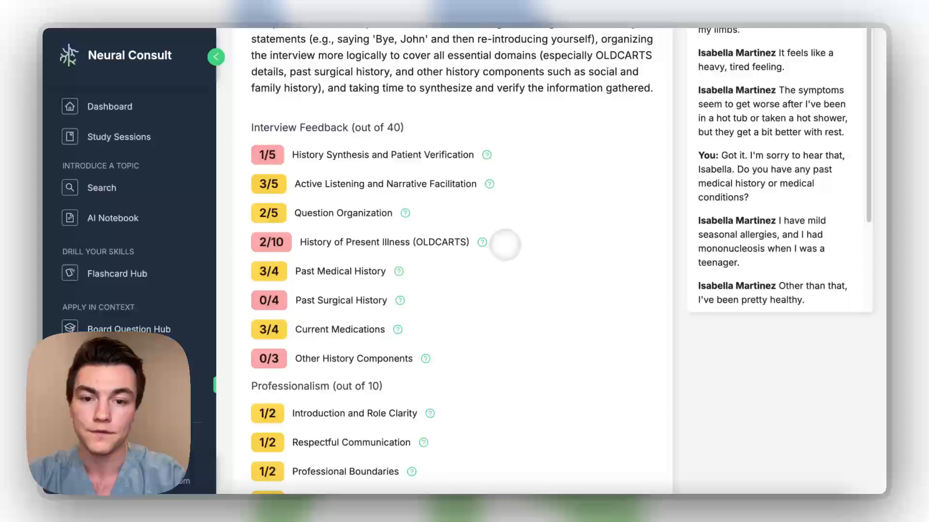
pyautogui.scroll(-3)
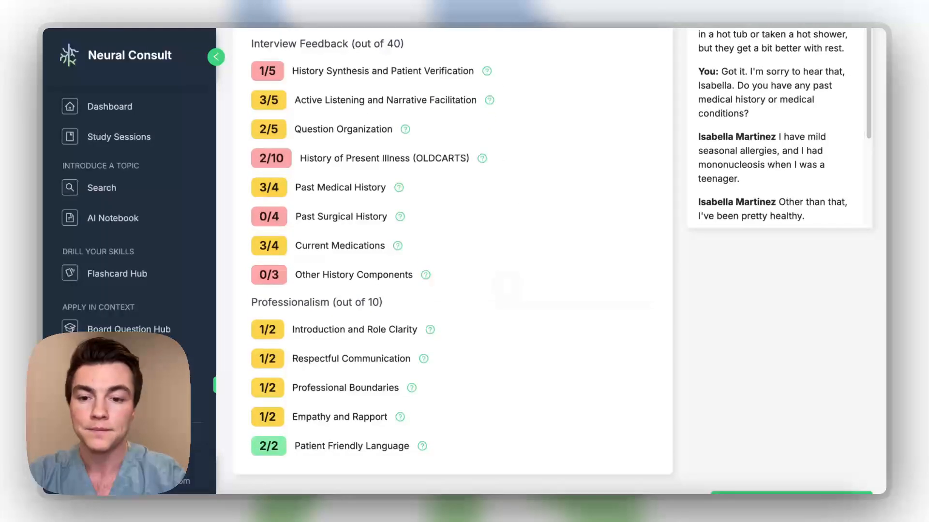
pyautogui.scroll(3)
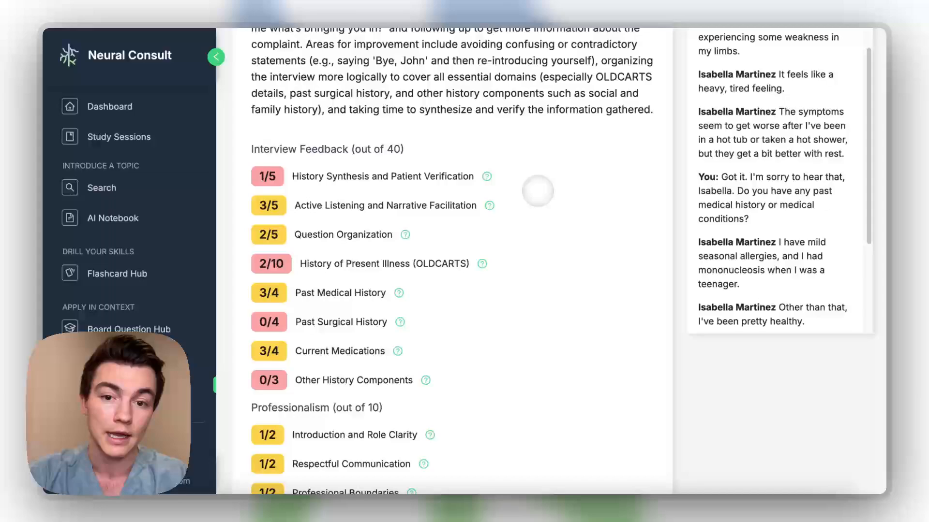
pyautogui.scroll(3)
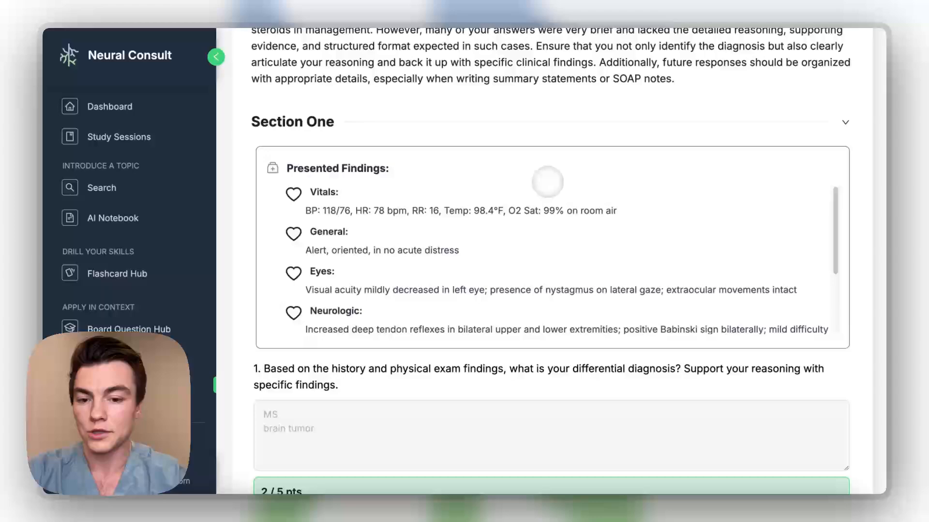
# - Scroll past the Section One, Two and Three answers and proceed to the Case Summary
pyautogui.scroll(-3)
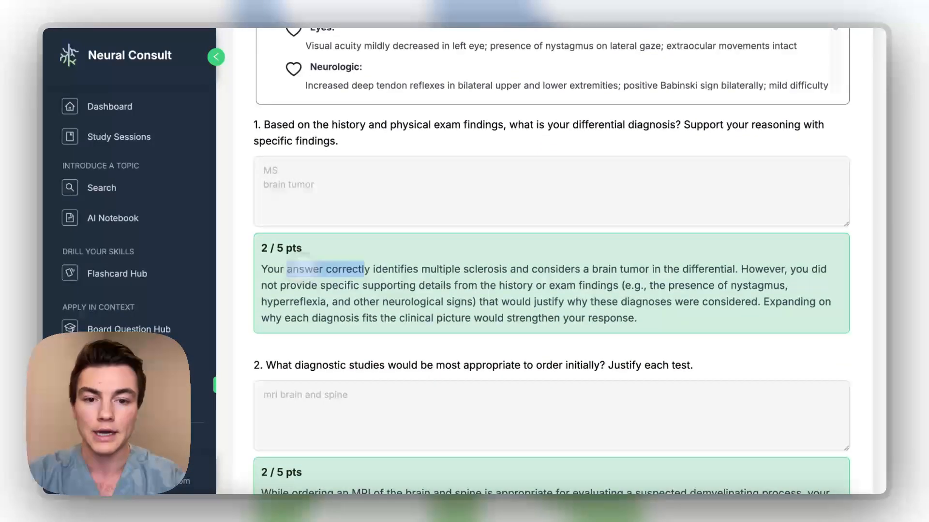
pyautogui.scroll(-3)
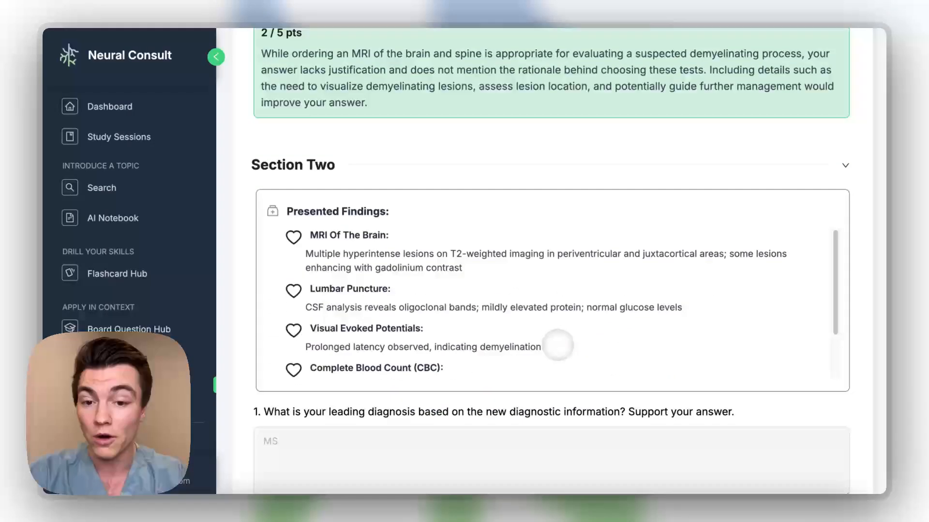
pyautogui.scroll(-3)
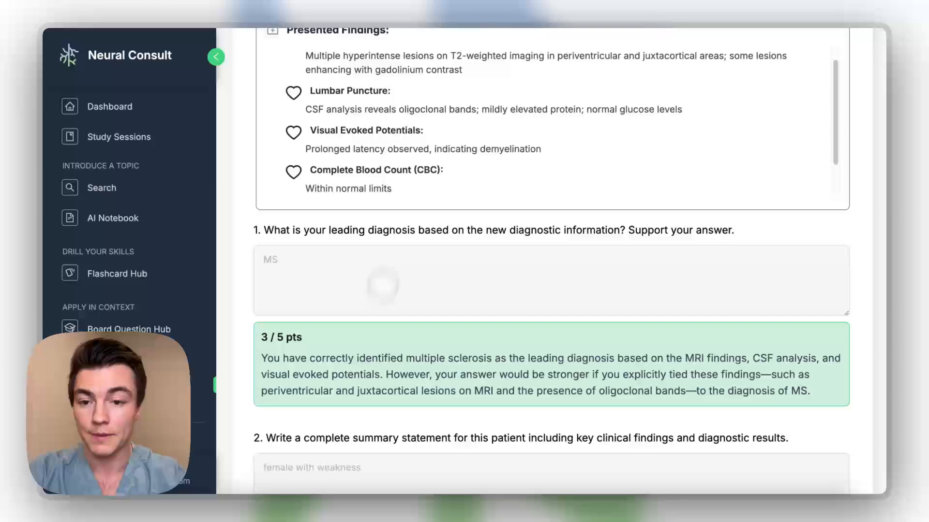
pyautogui.scroll(-3)
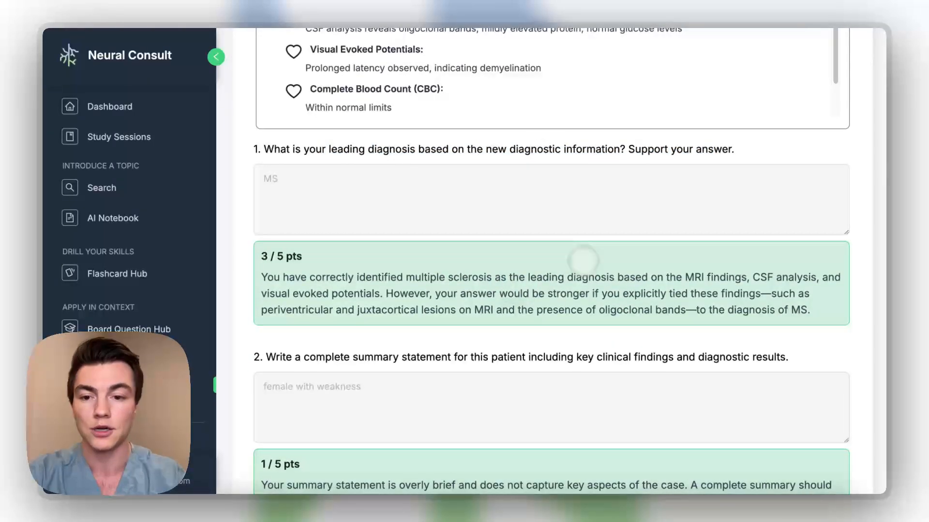
pyautogui.scroll(-3)
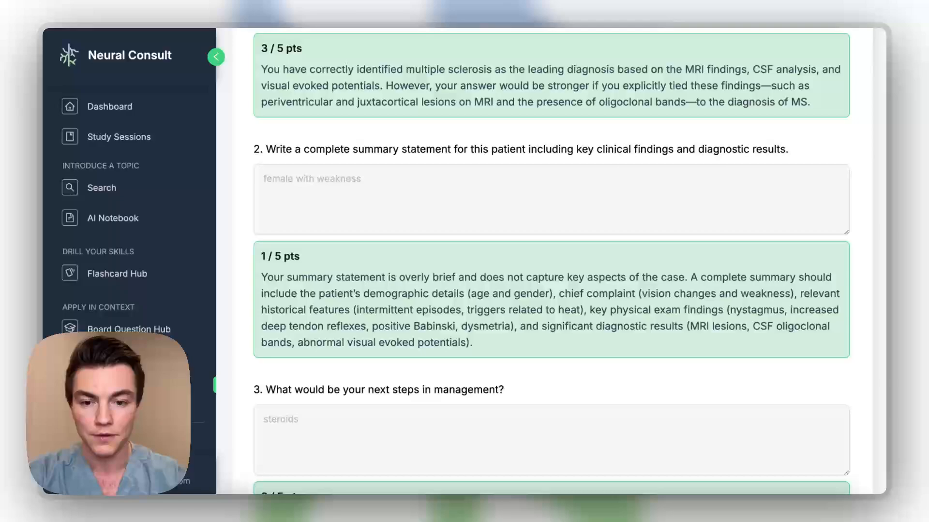
pyautogui.scroll(-3)
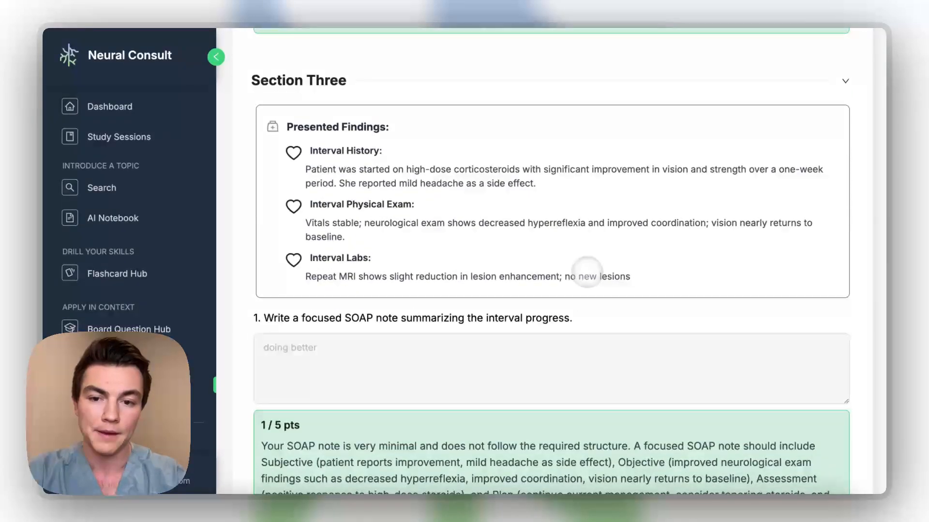
pyautogui.scroll(-3)
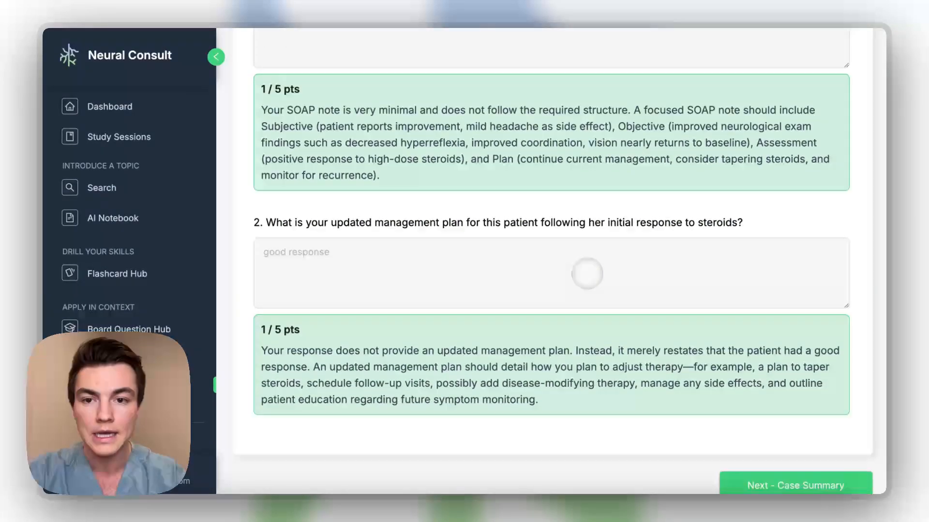
pyautogui.scroll(-3)
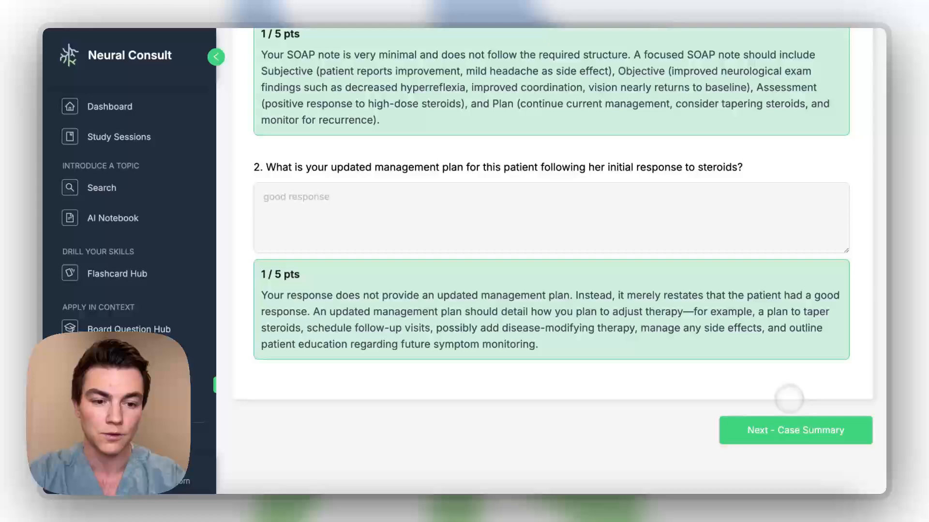
pyautogui.click(794, 429)
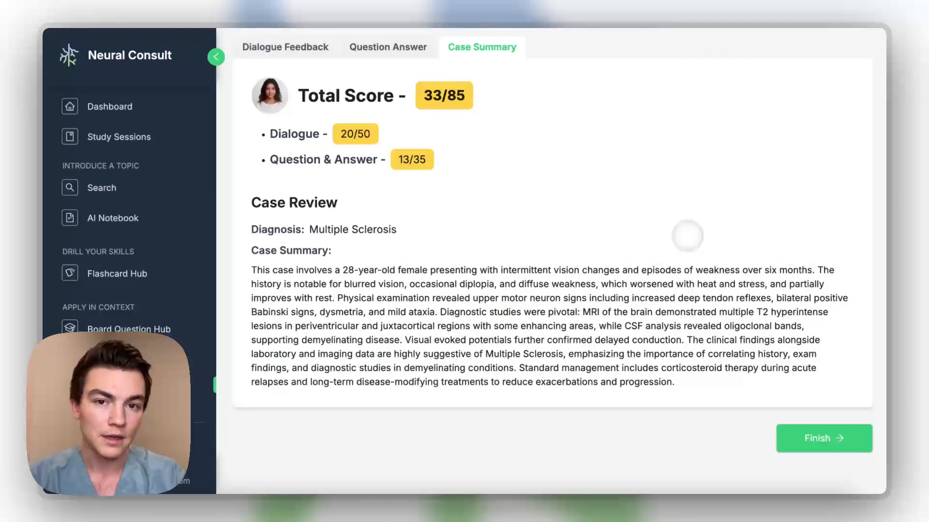
# - Finish the case and scroll down the OSCE Hub case list to its final entries
pyautogui.click(822, 438)
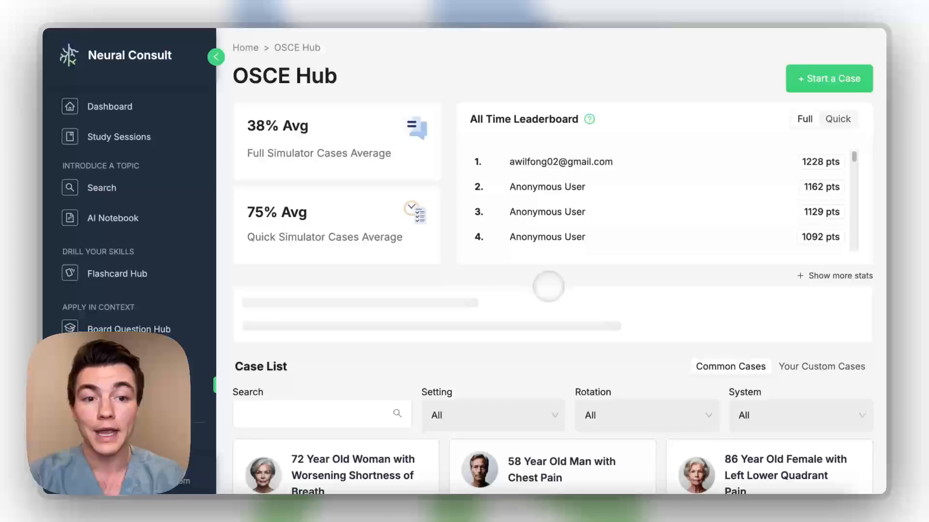
pyautogui.scroll(-3)
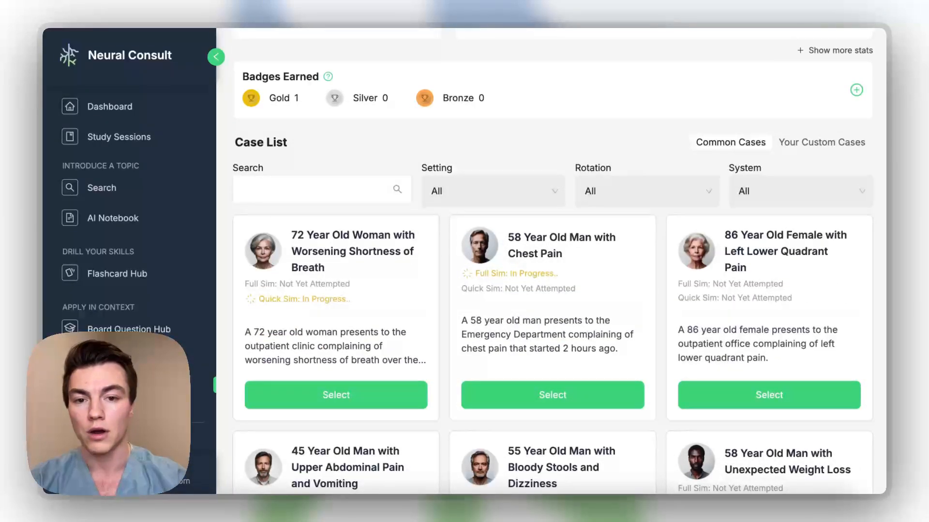
pyautogui.scroll(-3)
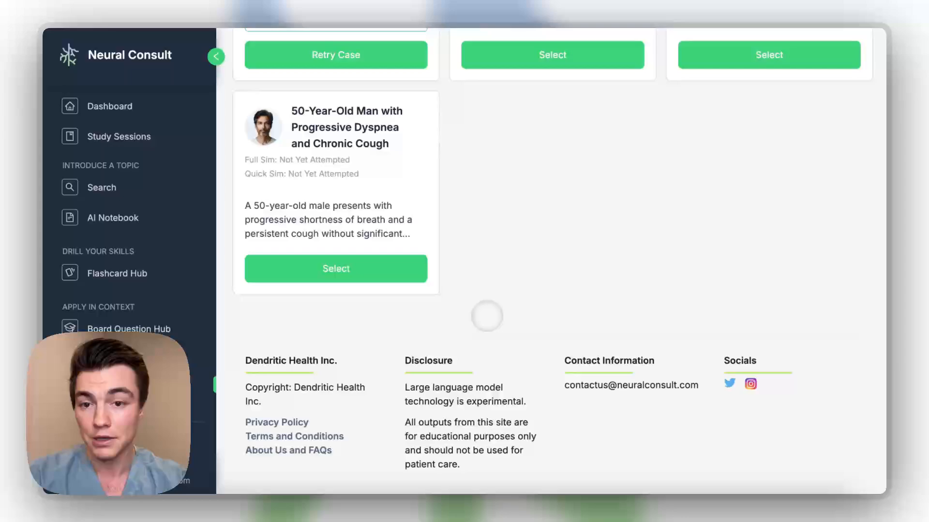
# - Start the 28-year-old female vision-changes case as a Quick Case and get started
pyautogui.scroll(3)
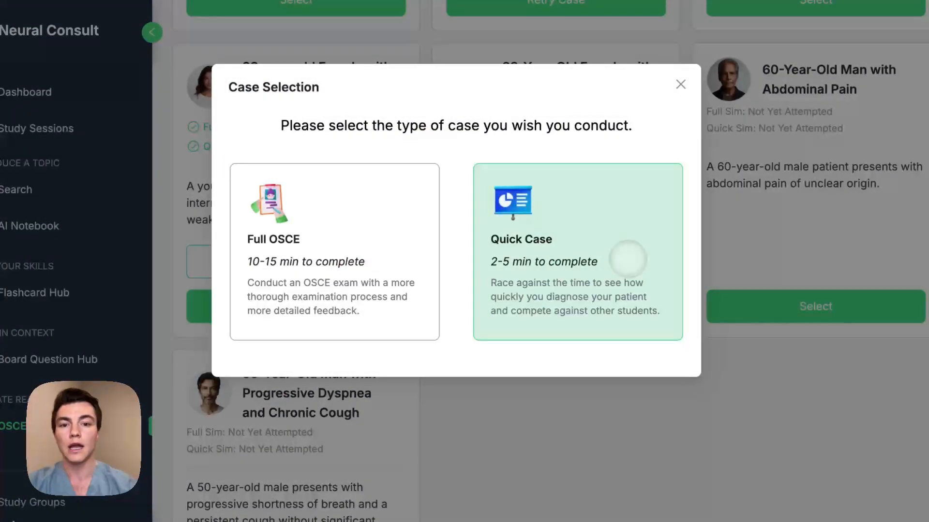
pyautogui.click(576, 250)
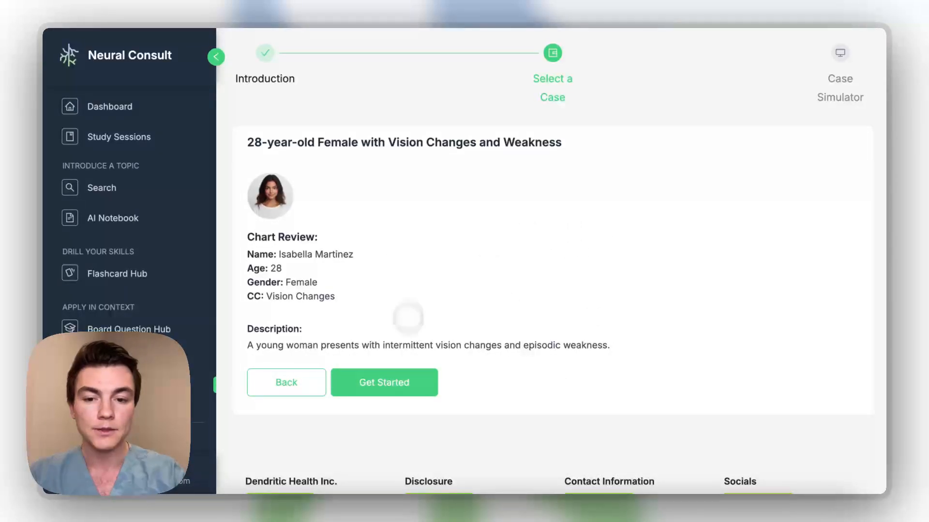
pyautogui.click(384, 382)
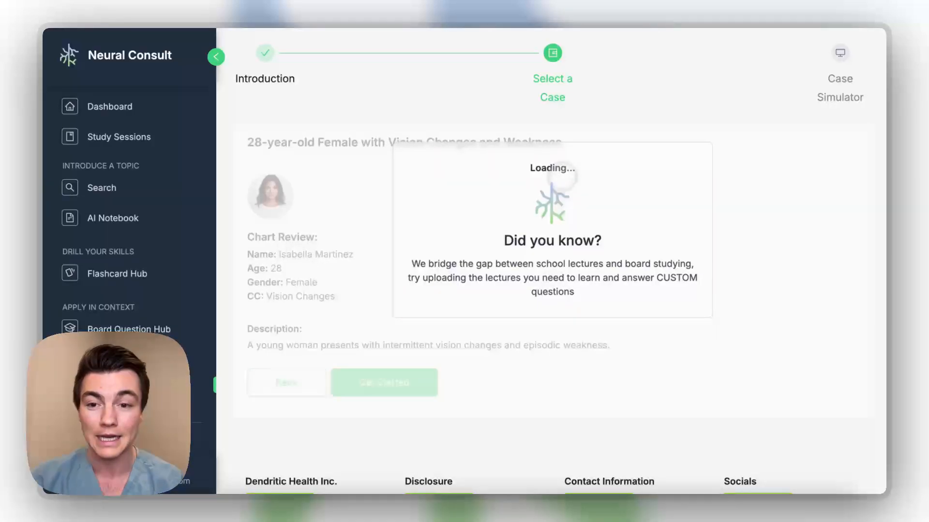
pyautogui.click(384, 382)
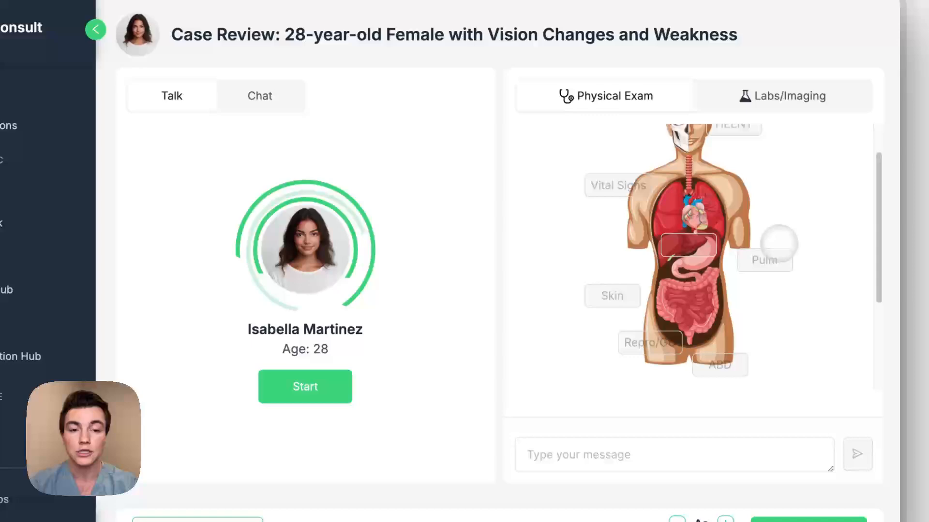
# - Order MRI Brain (With or Without Contrast) and view its results in Labs/Imaging
pyautogui.click(781, 96)
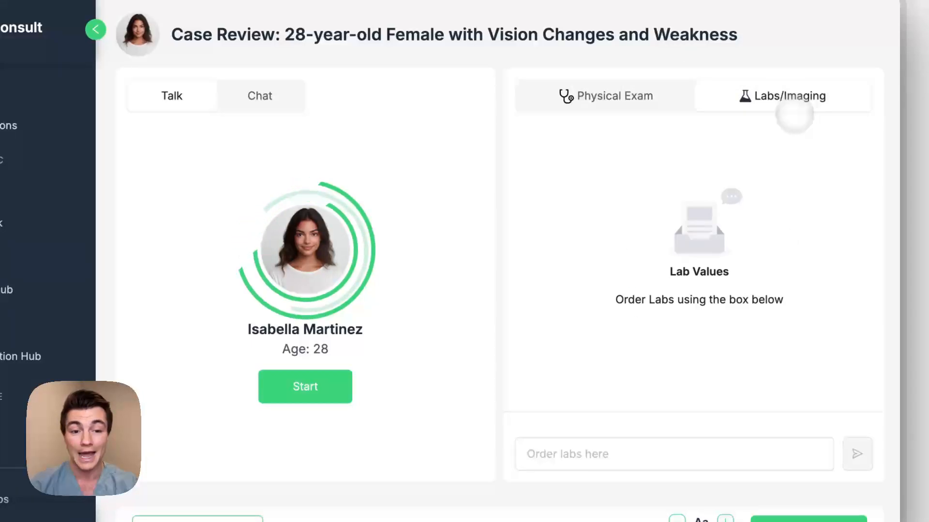
pyautogui.write('mri')
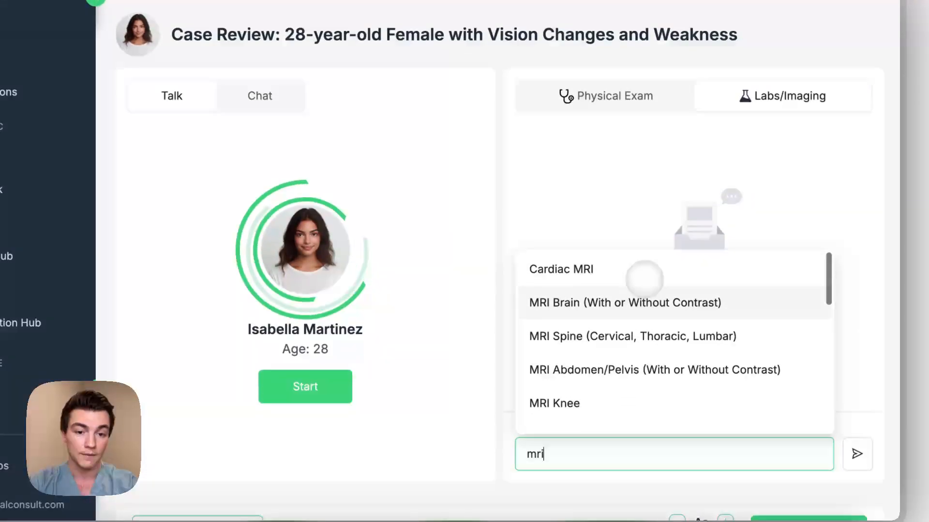
pyautogui.click(624, 302)
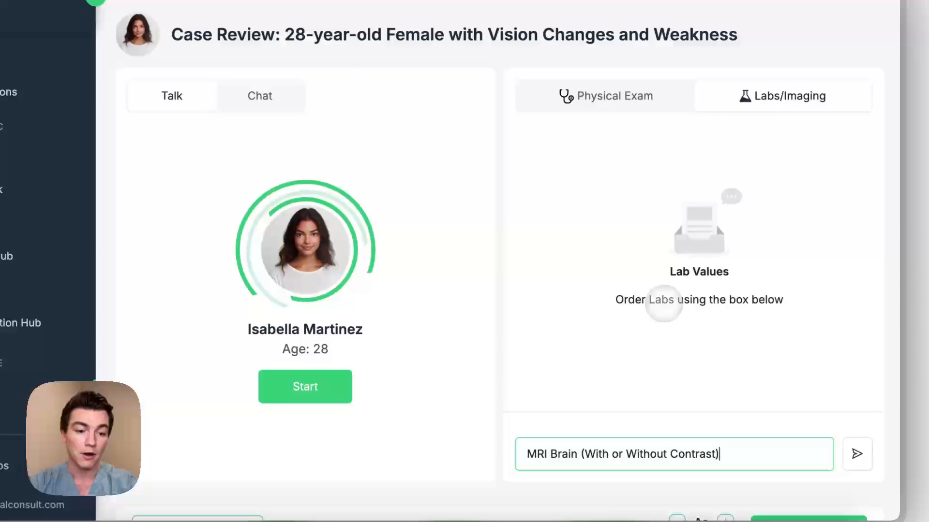
pyautogui.click(604, 96)
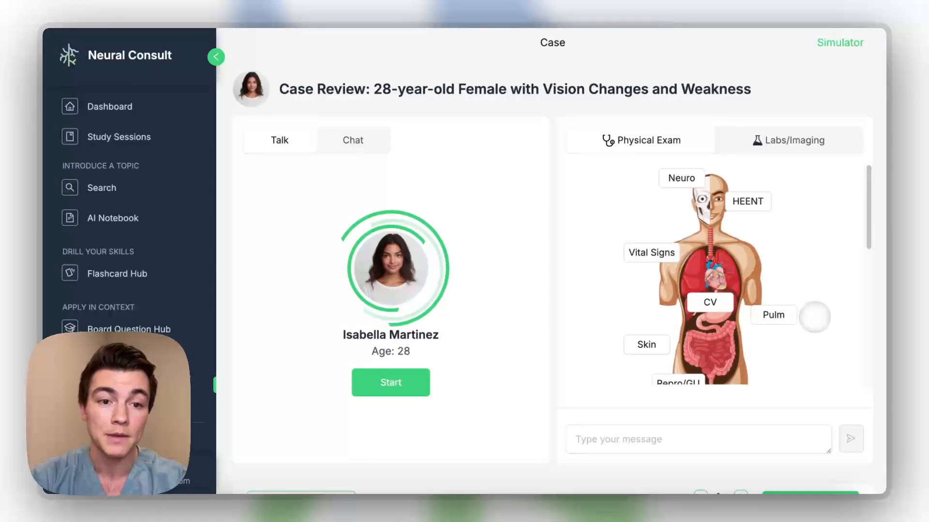
pyautogui.click(787, 139)
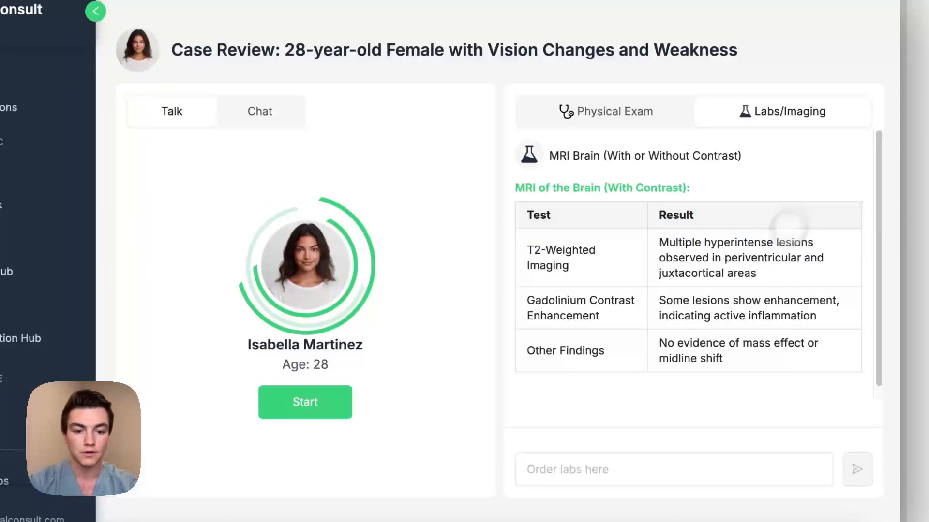
# - Order Lumbar Puncture (Spinal Tap) and review CSF results alongside the physical exam findings
pyautogui.write('Lumbar Puncture (Spinal Tap)')
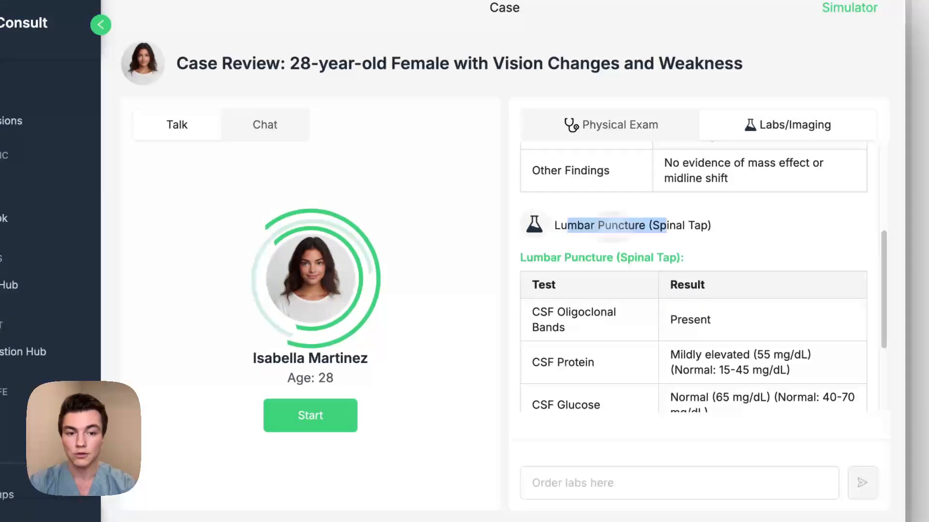
pyautogui.scroll(-3)
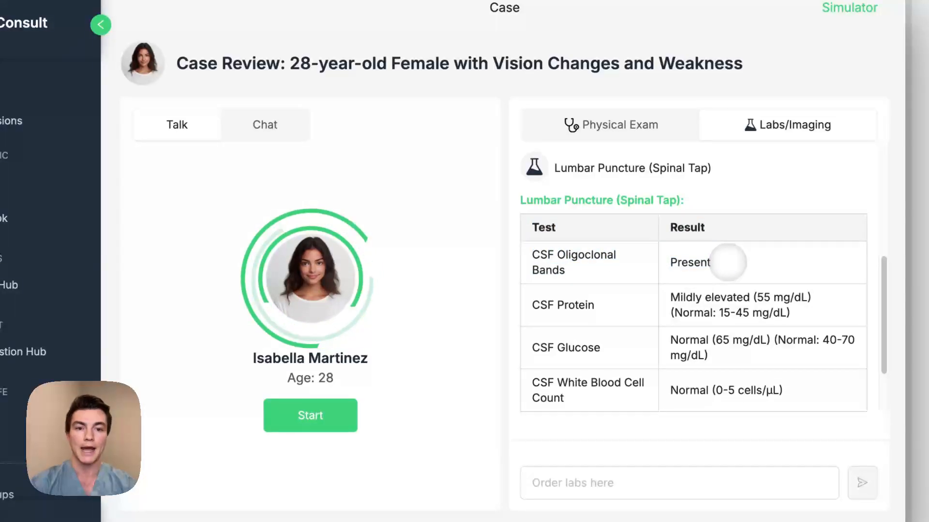
pyautogui.click(609, 125)
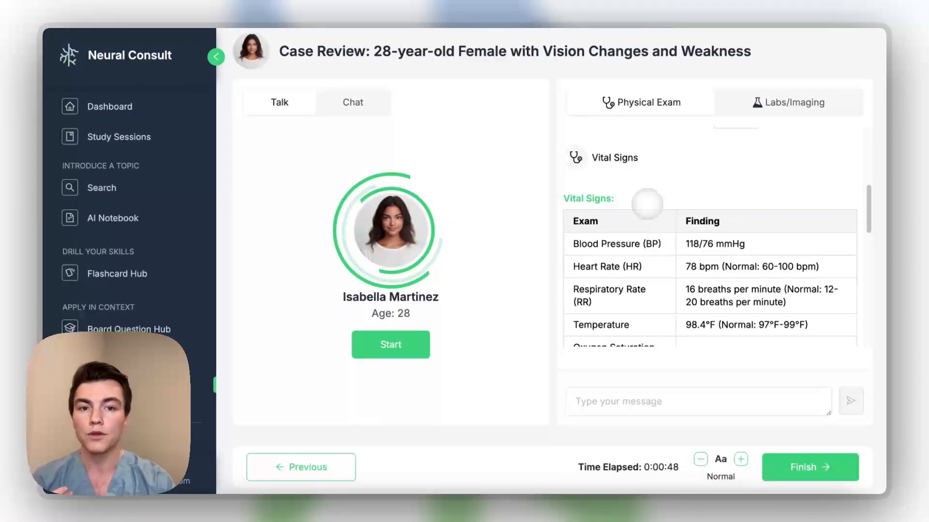
pyautogui.click(639, 102)
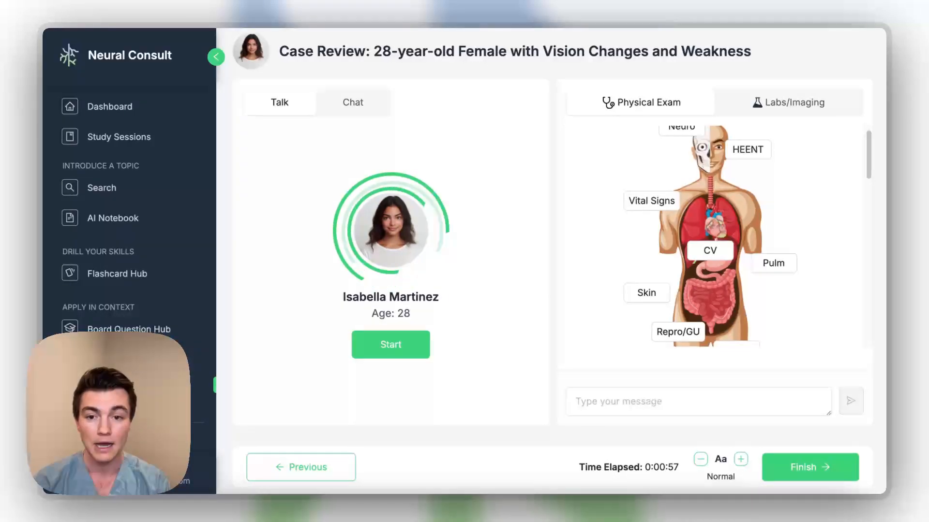
pyautogui.click(788, 101)
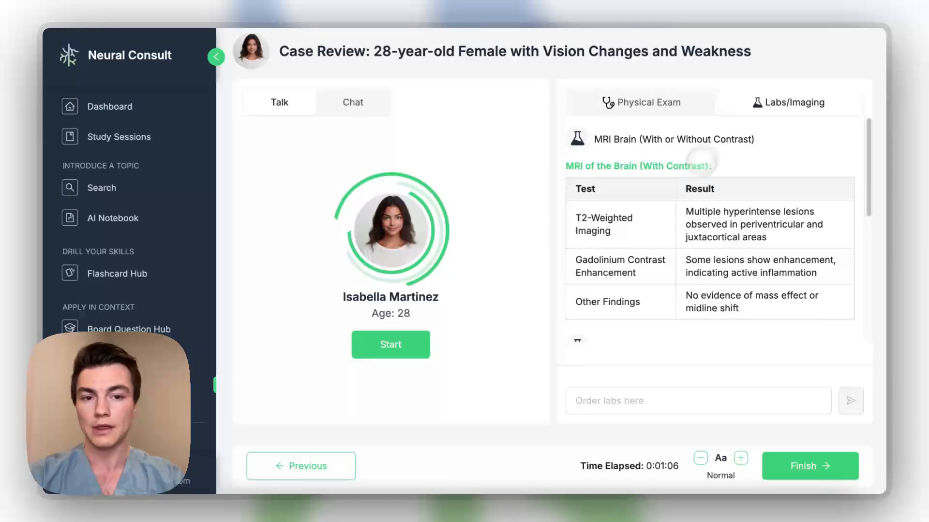
pyautogui.click(639, 102)
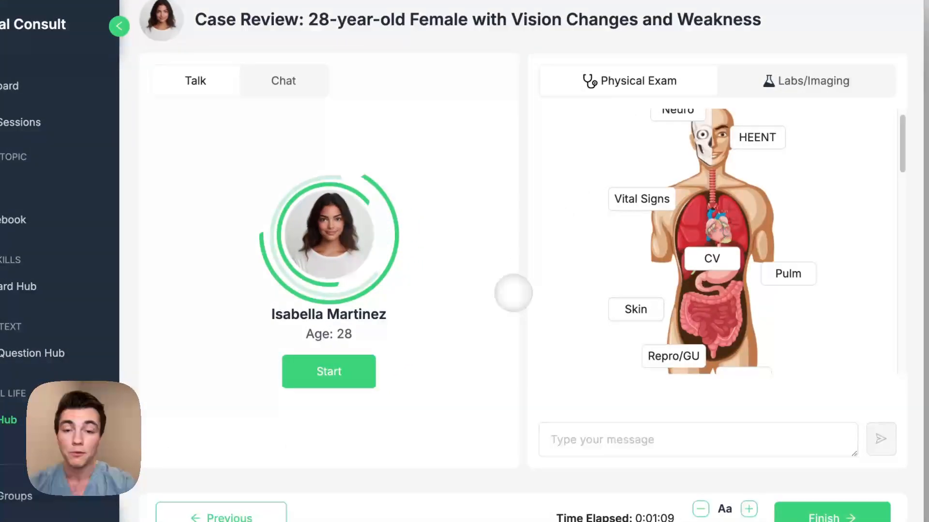
# - Submit MS as the diagnosis and steroids as the next management step
pyautogui.click(832, 516)
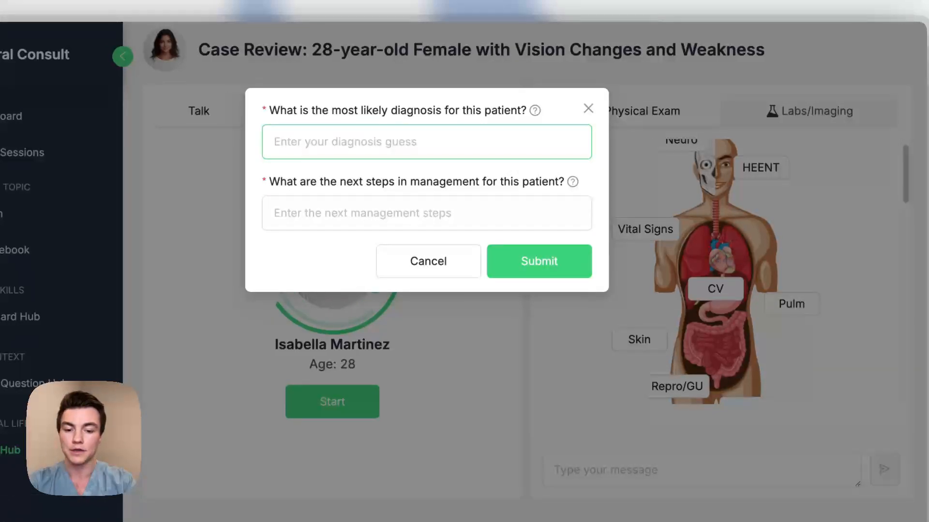
pyautogui.write('MS')
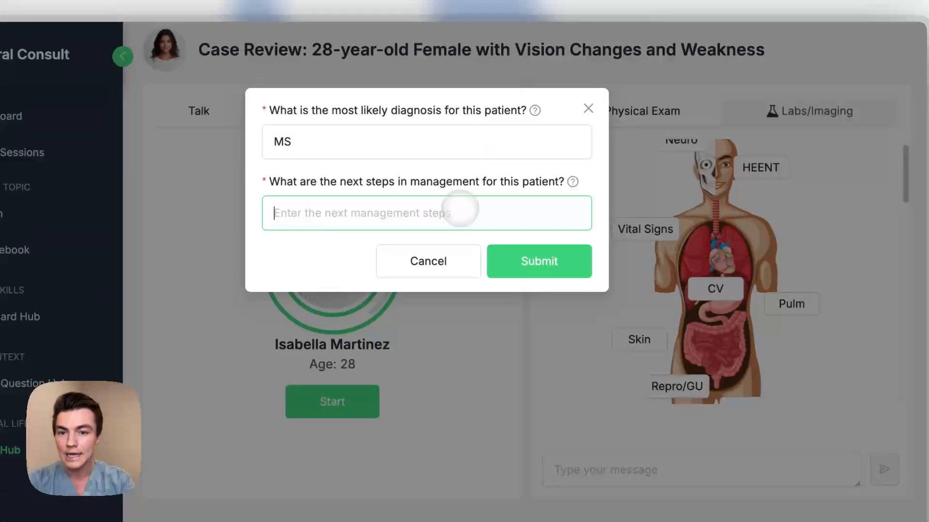
pyautogui.write('st')
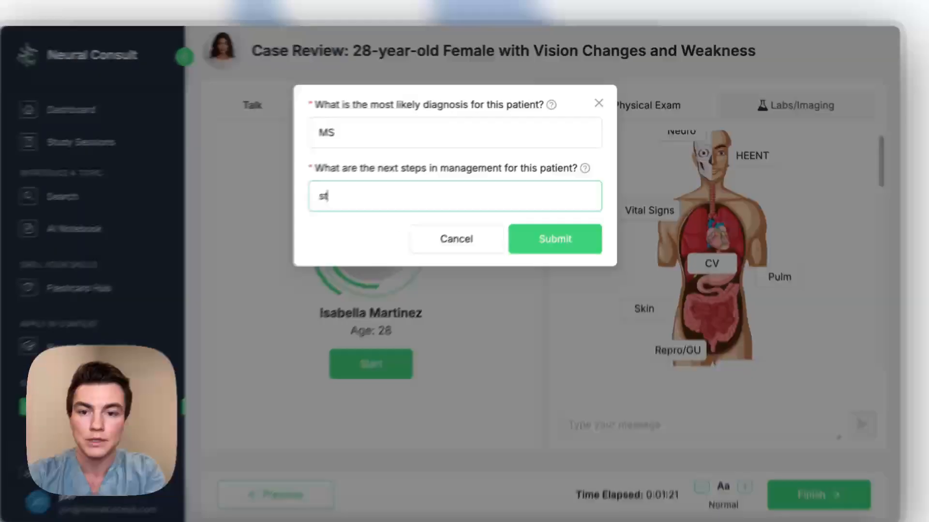
pyautogui.write('eroids')
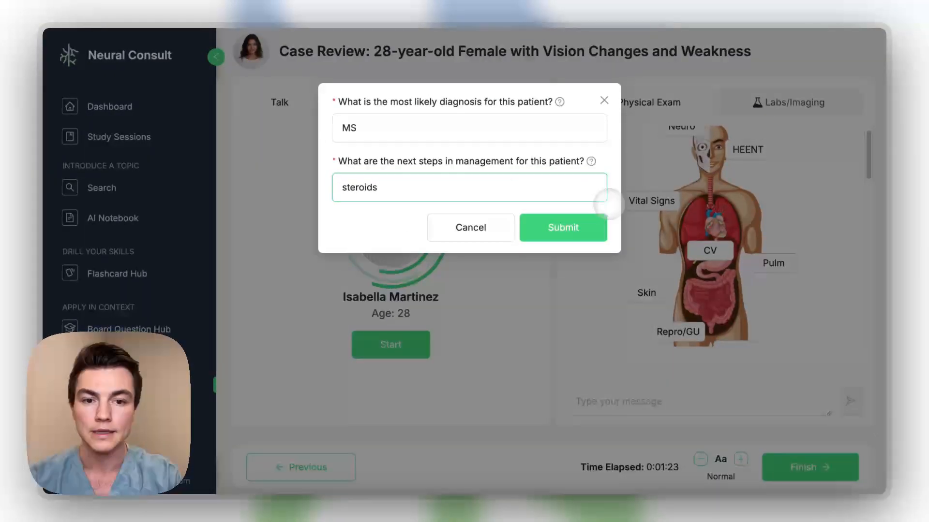
pyautogui.click(562, 227)
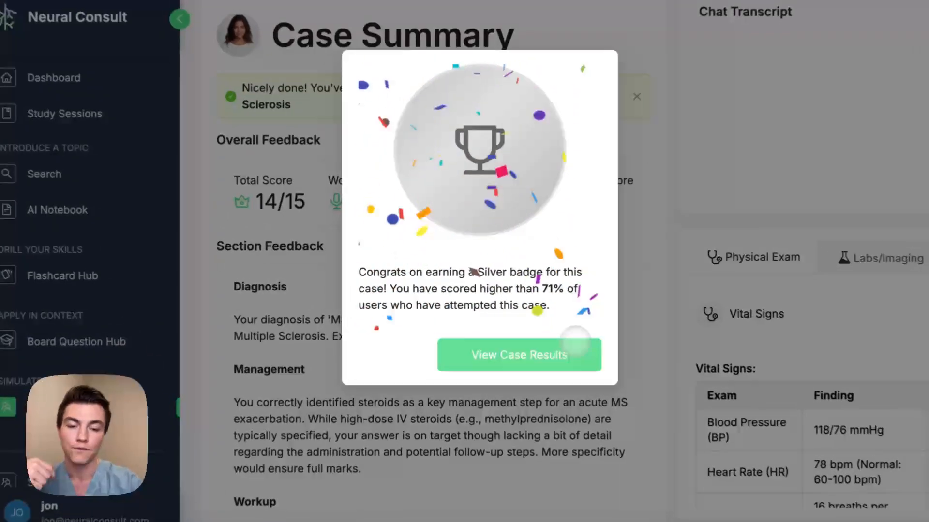
# - View the case results and scroll down through the Case Summary feedback
pyautogui.click(518, 355)
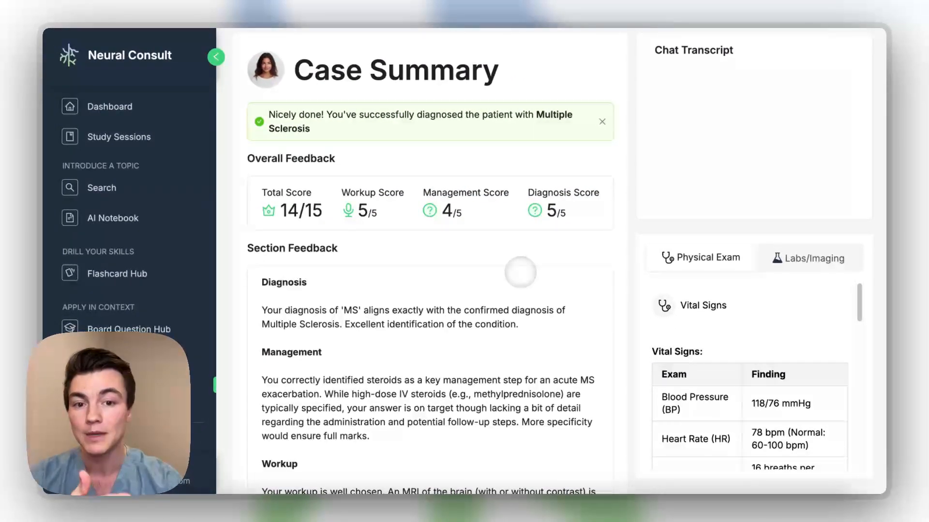
pyautogui.scroll(-3)
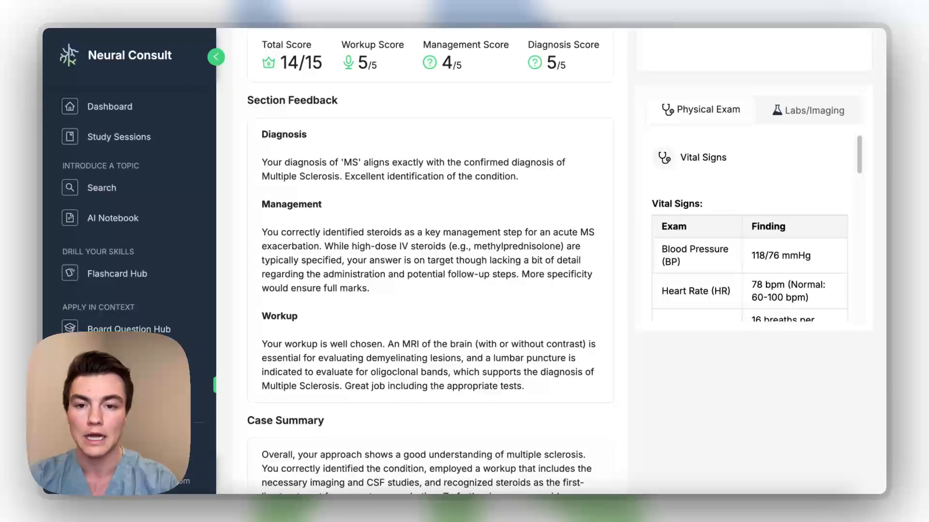
pyautogui.scroll(-3)
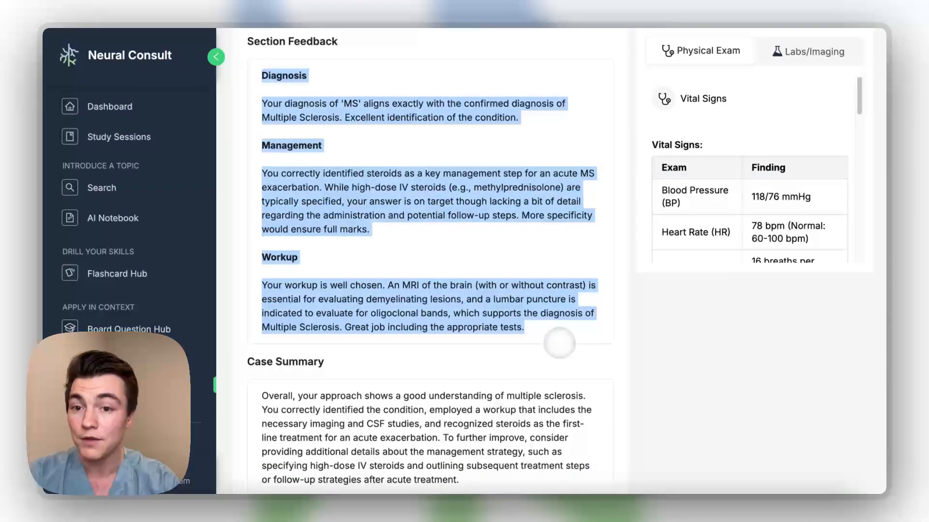
pyautogui.scroll(-3)
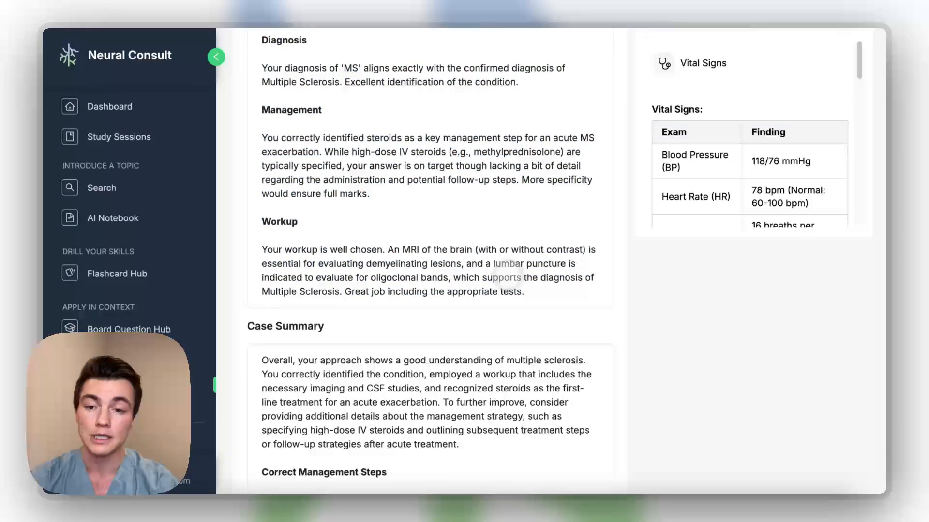
pyautogui.scroll(-3)
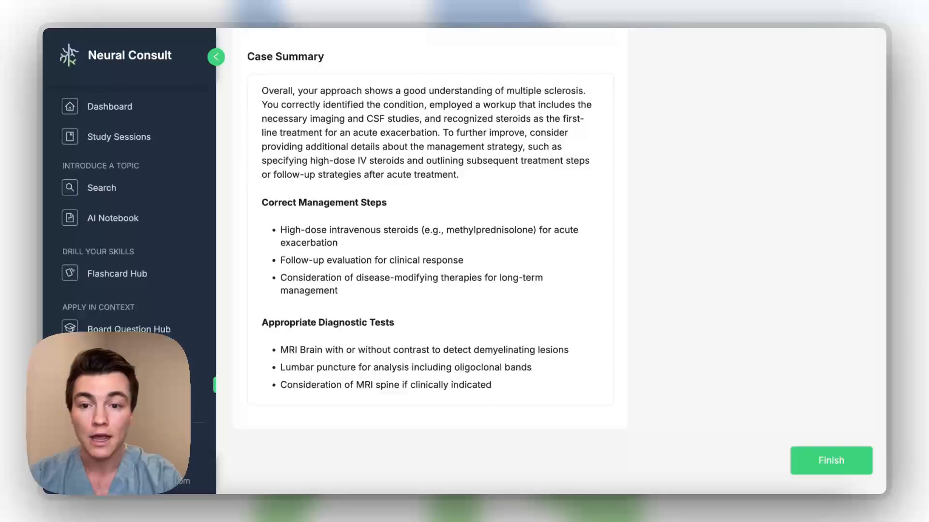
# - Review the remaining summary feedback and finish the multiple sclerosis case
pyautogui.click(479, 282)
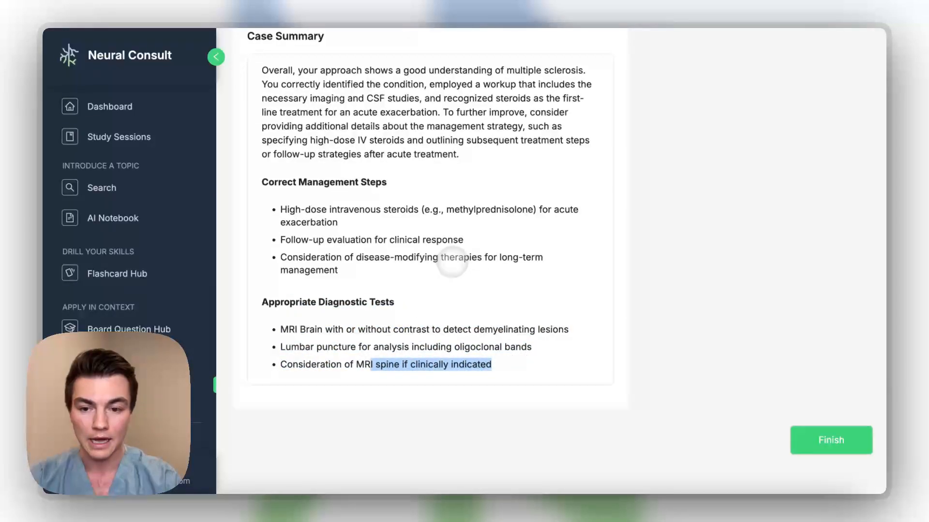
pyautogui.scroll(3)
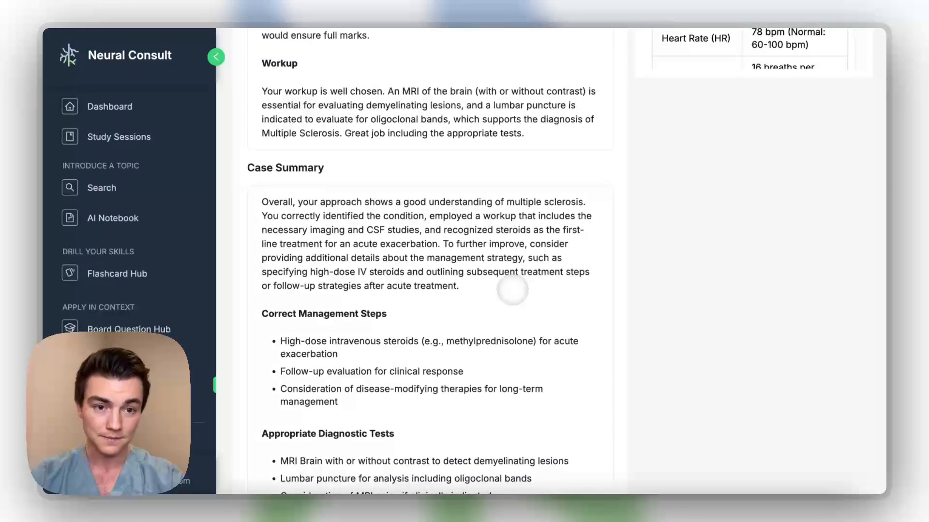
pyautogui.scroll(3)
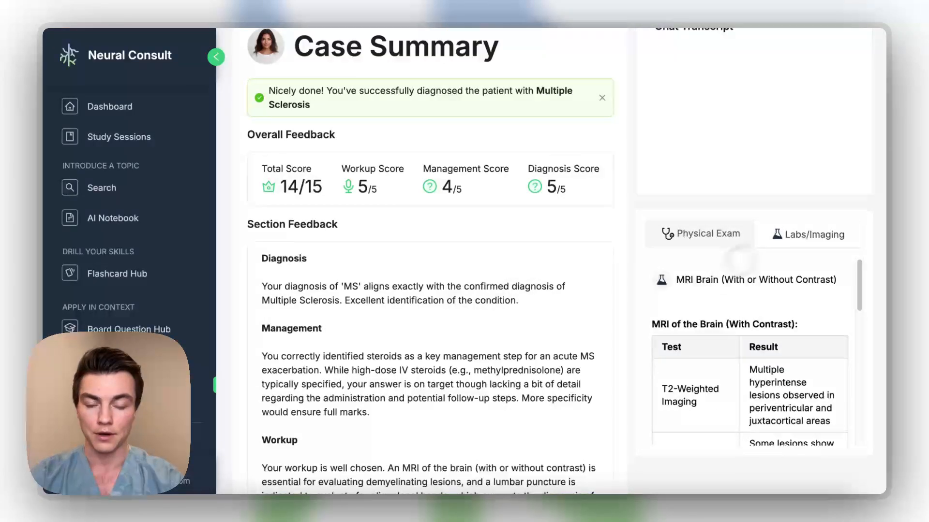
pyautogui.scroll(-3)
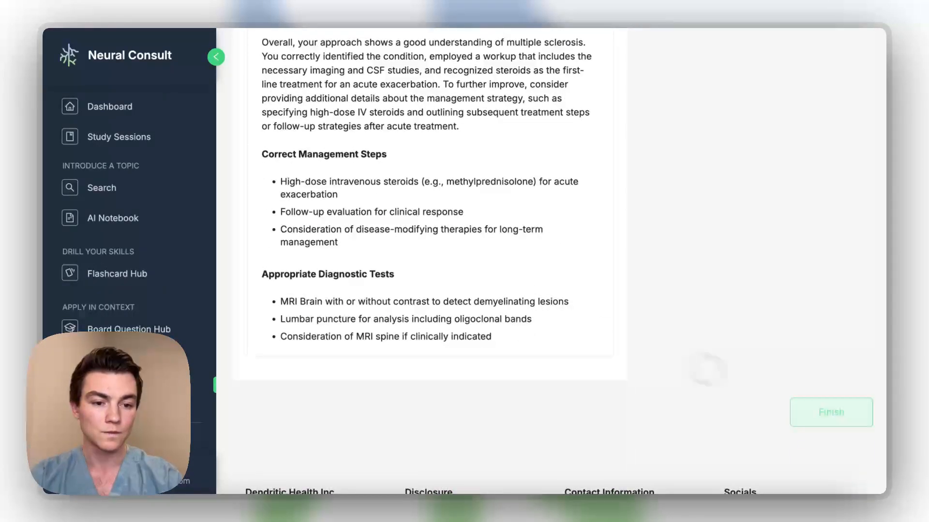
pyautogui.click(830, 412)
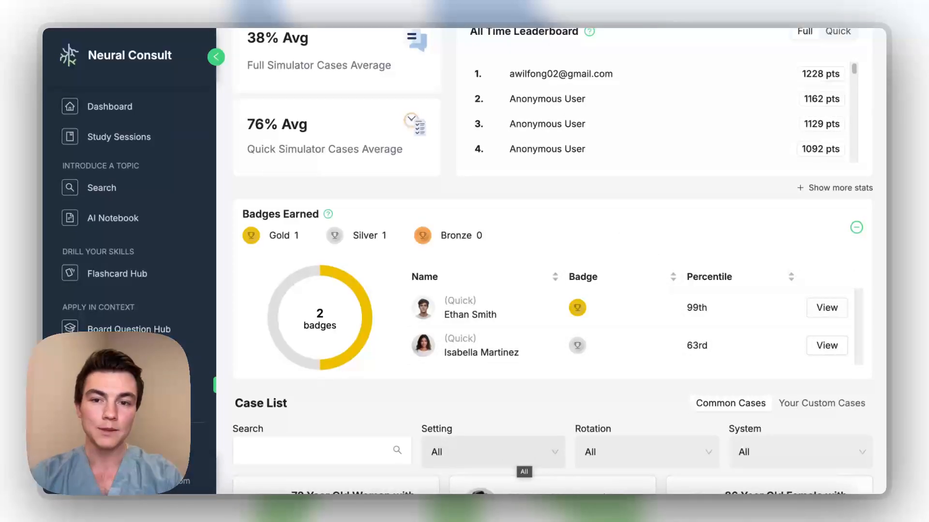
# - Scroll the OSCE Hub to the Badges Earned section showing silver, 63rd percentile, then back up
pyautogui.scroll(-3)
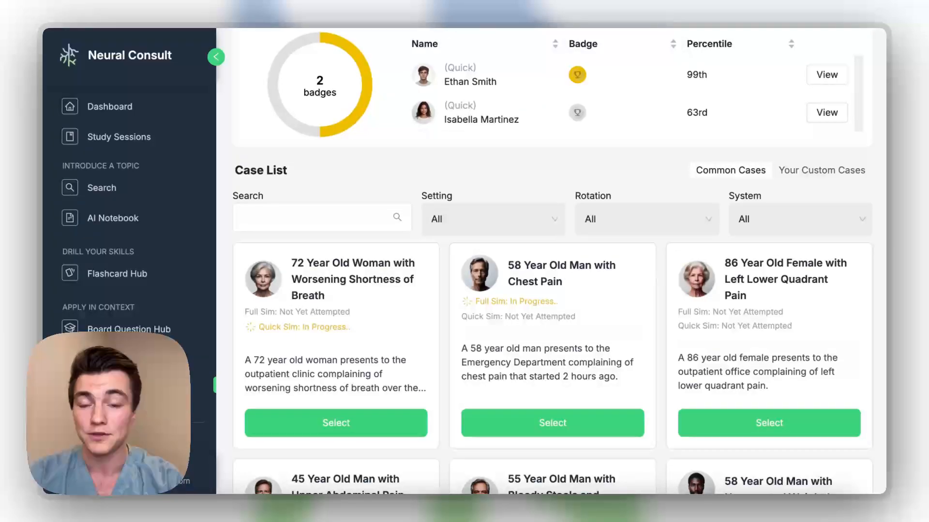
pyautogui.scroll(3)
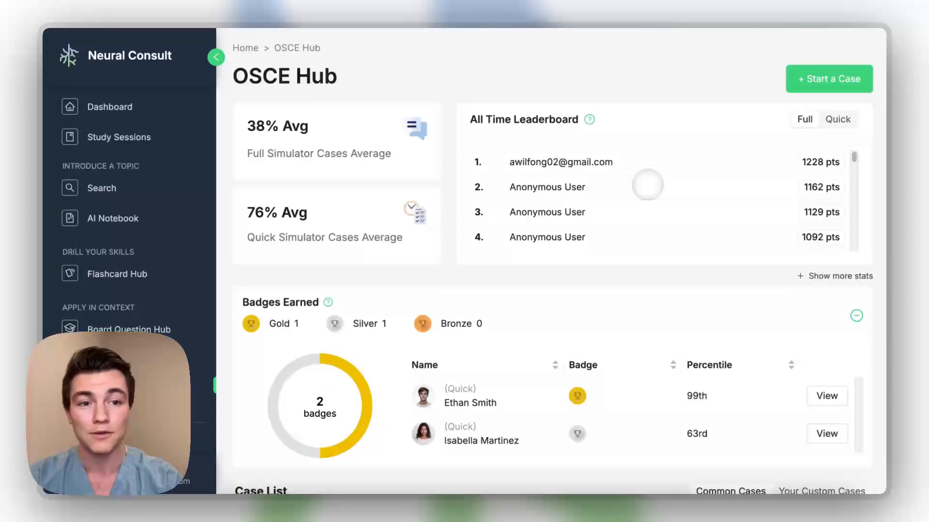